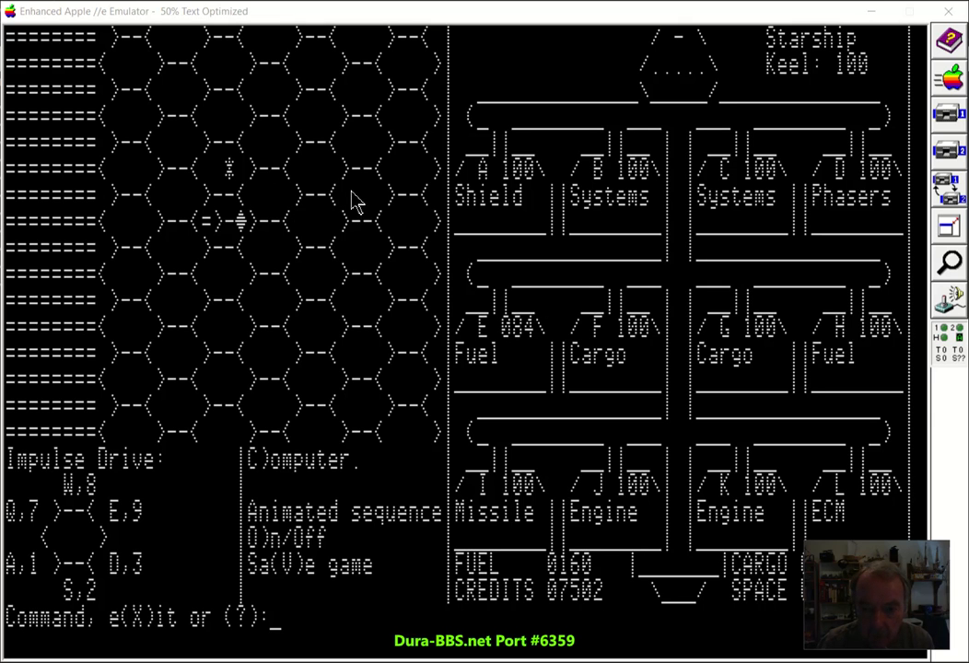
mouse_move(538, 225)
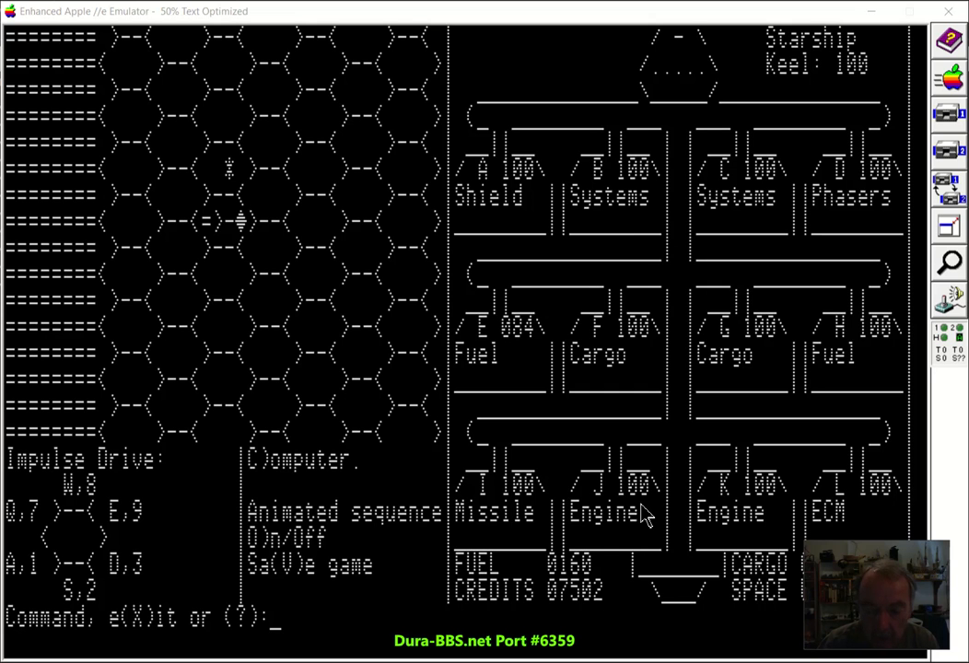
mouse_move(626, 527)
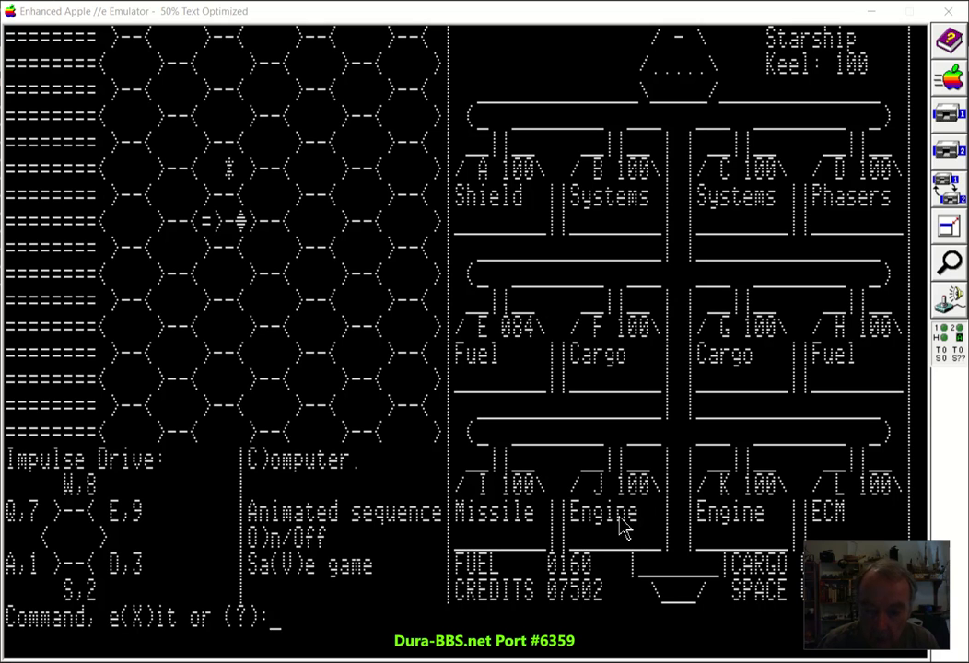
mouse_move(747, 533)
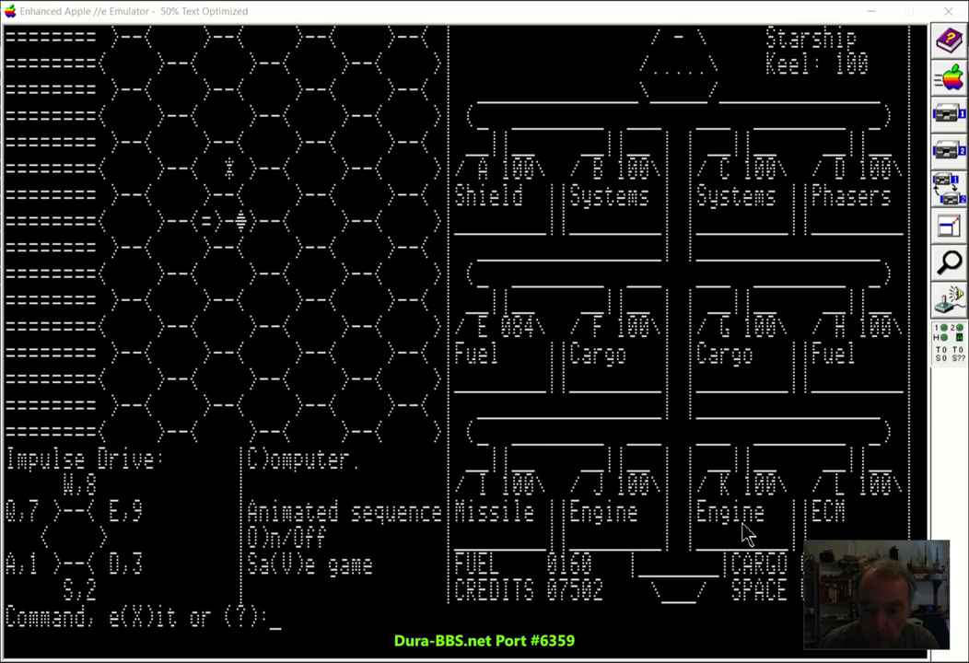
mouse_move(516, 530)
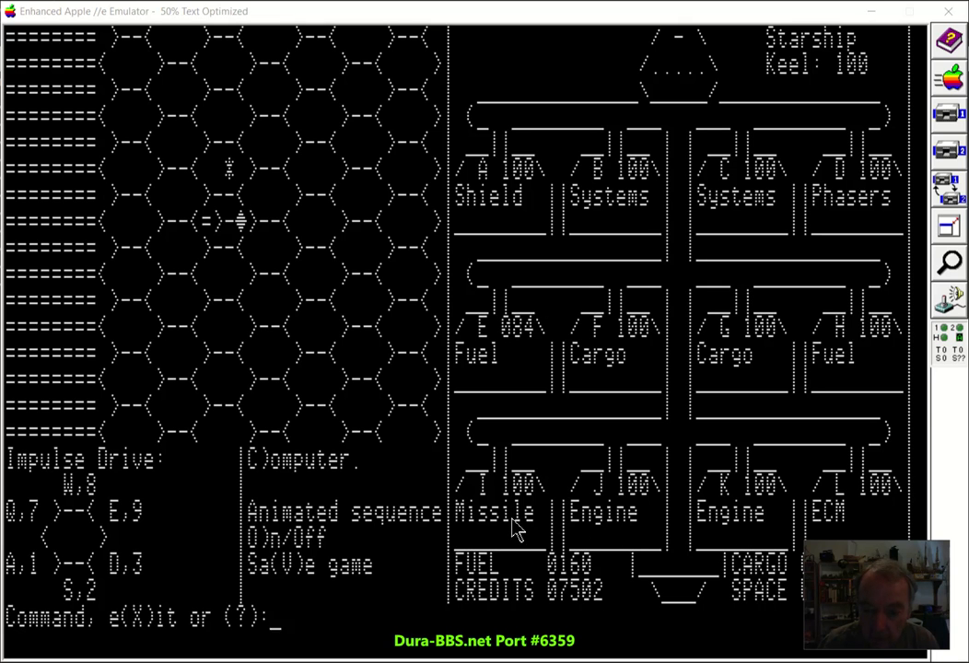
mouse_move(820, 531)
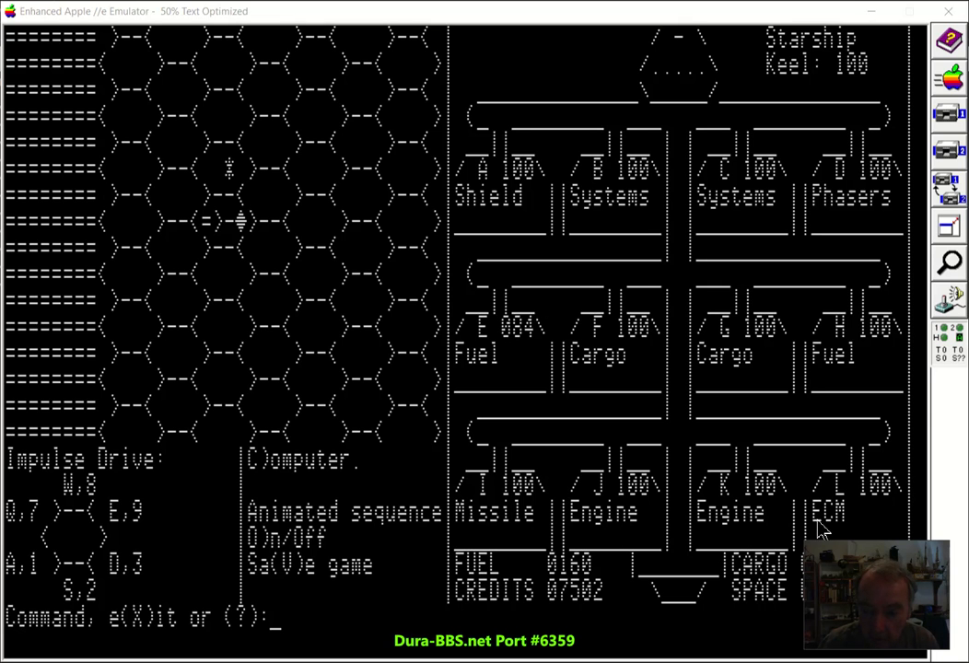
mouse_move(501, 523)
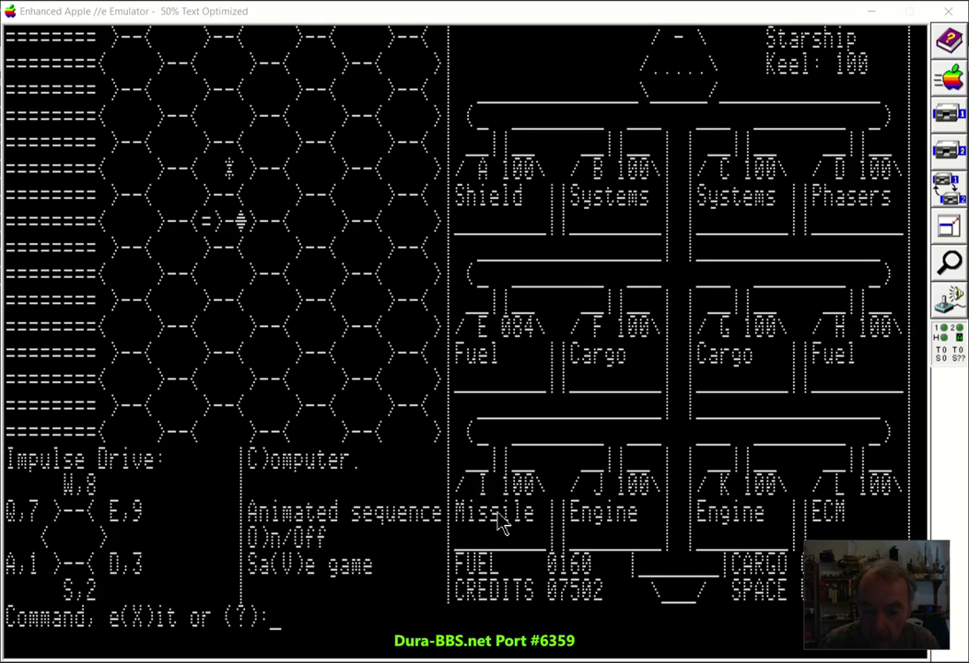
mouse_move(834, 527)
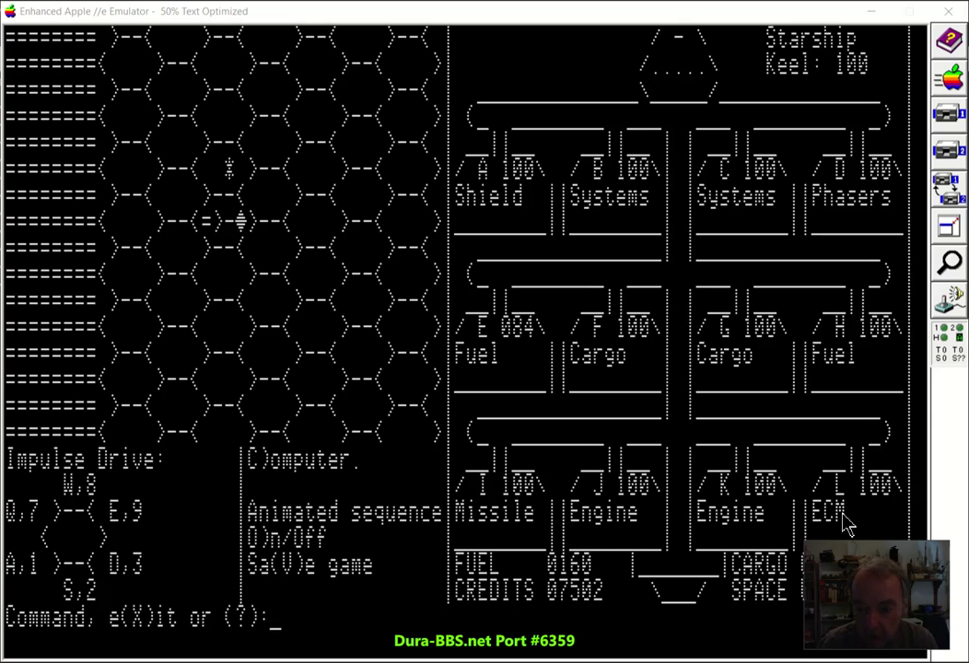
mouse_move(820, 371)
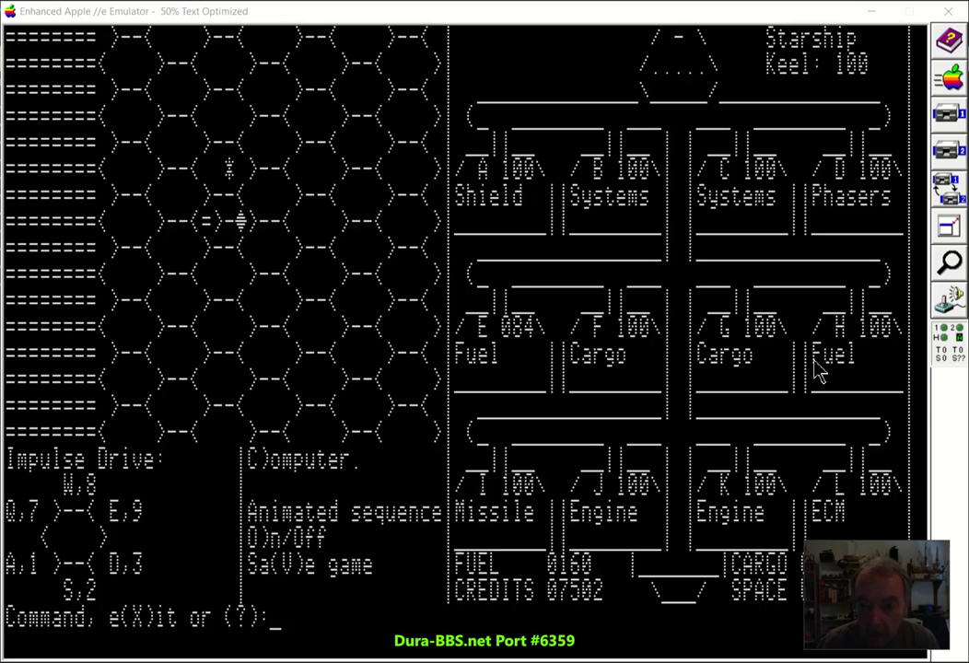
mouse_move(633, 212)
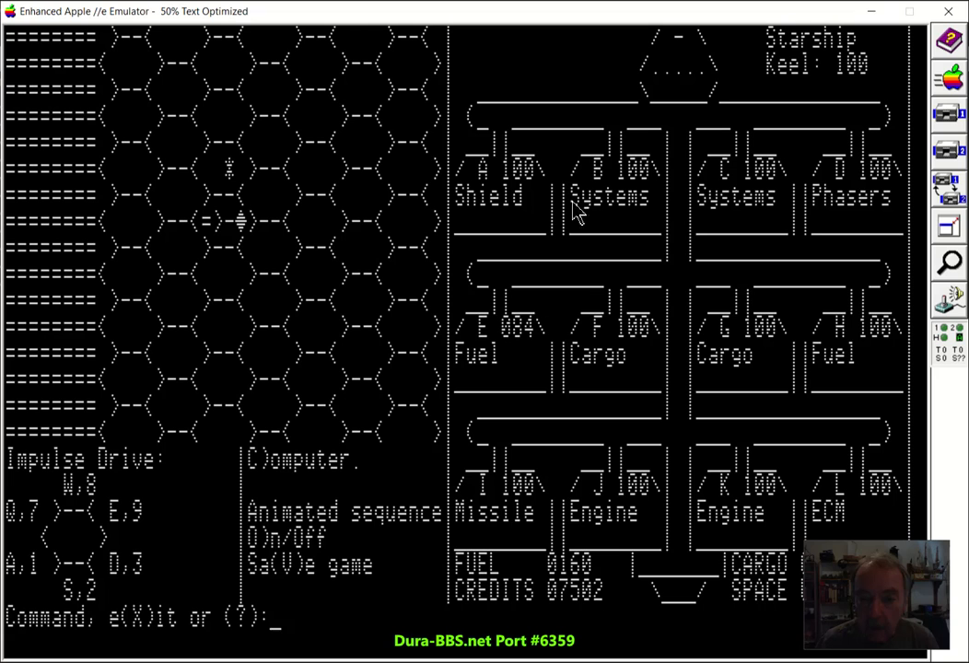
mouse_move(858, 221)
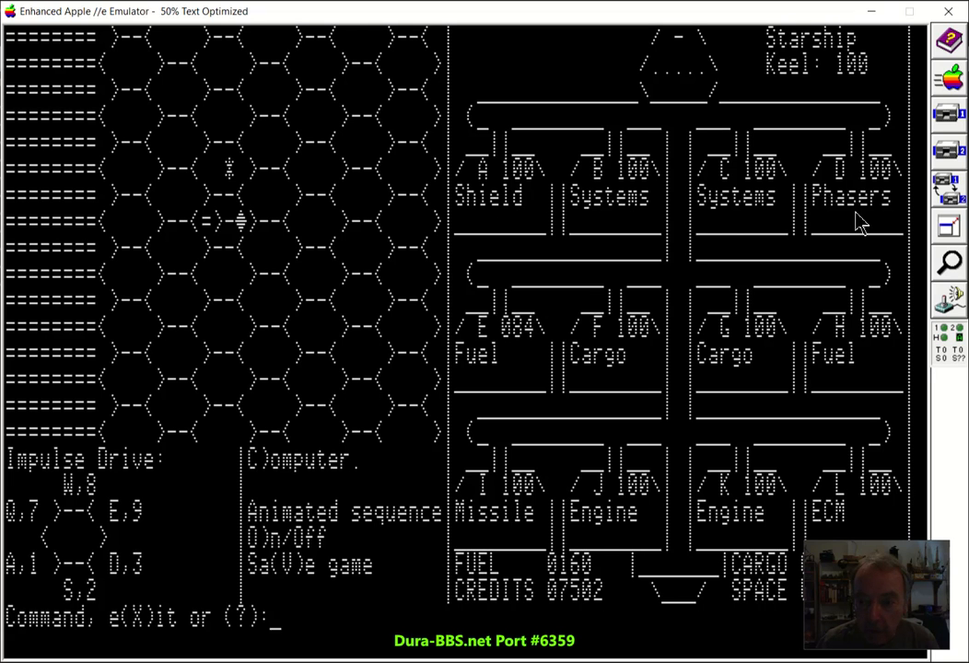
mouse_move(692, 225)
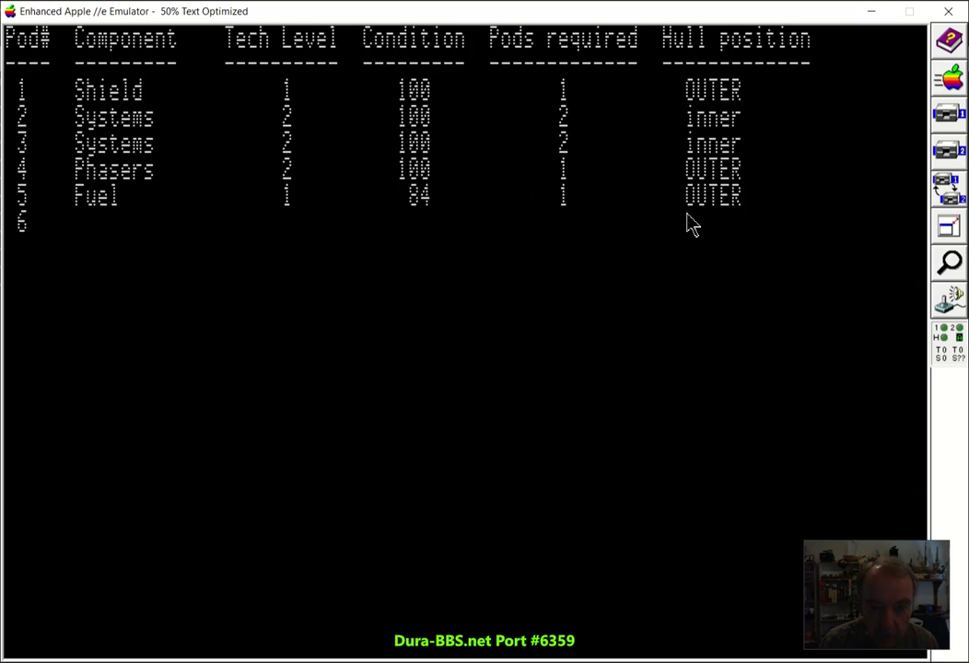
- Finish printing status page 1 with all 13 pods and the combat power, shield and ECM summary
key(Return)
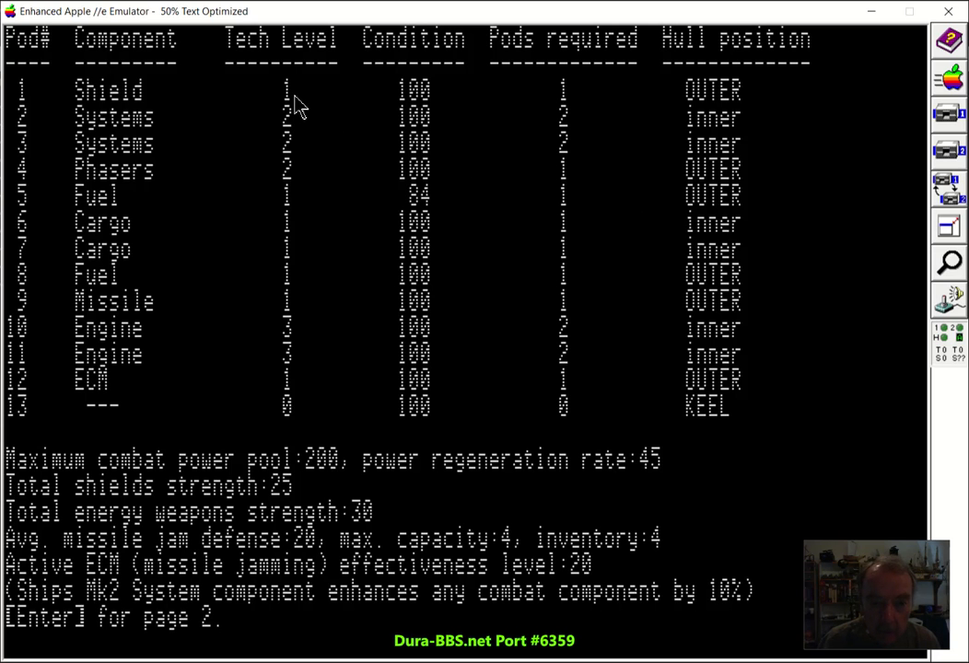
mouse_move(330, 210)
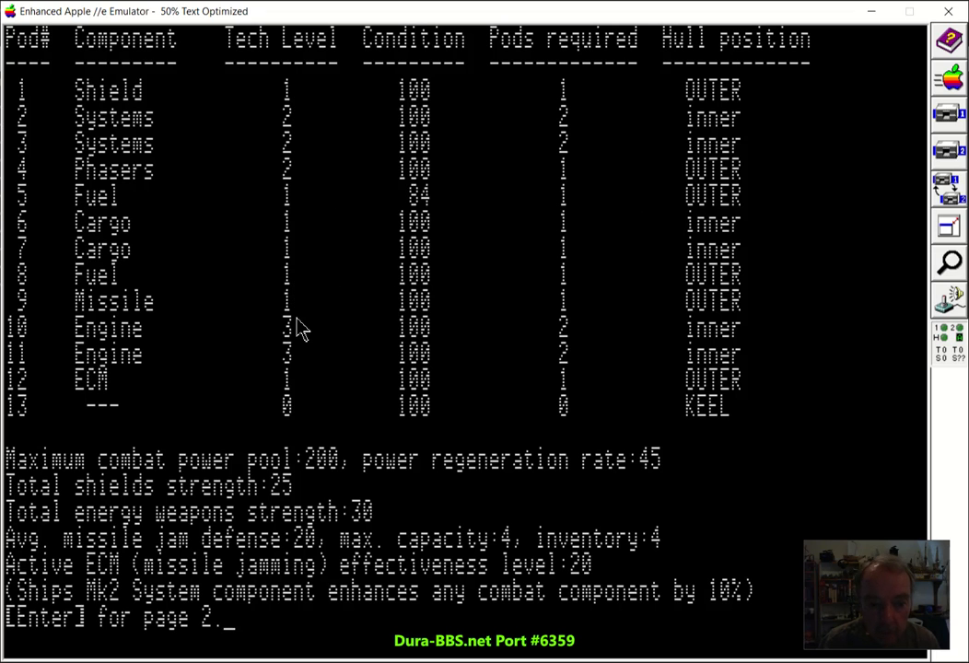
mouse_move(339, 361)
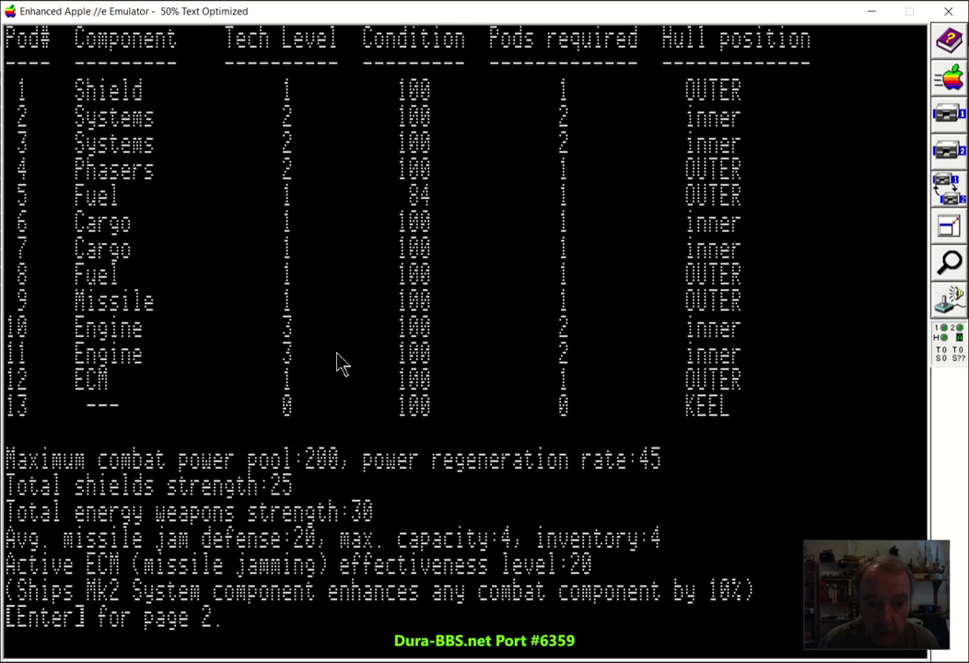
mouse_move(442, 221)
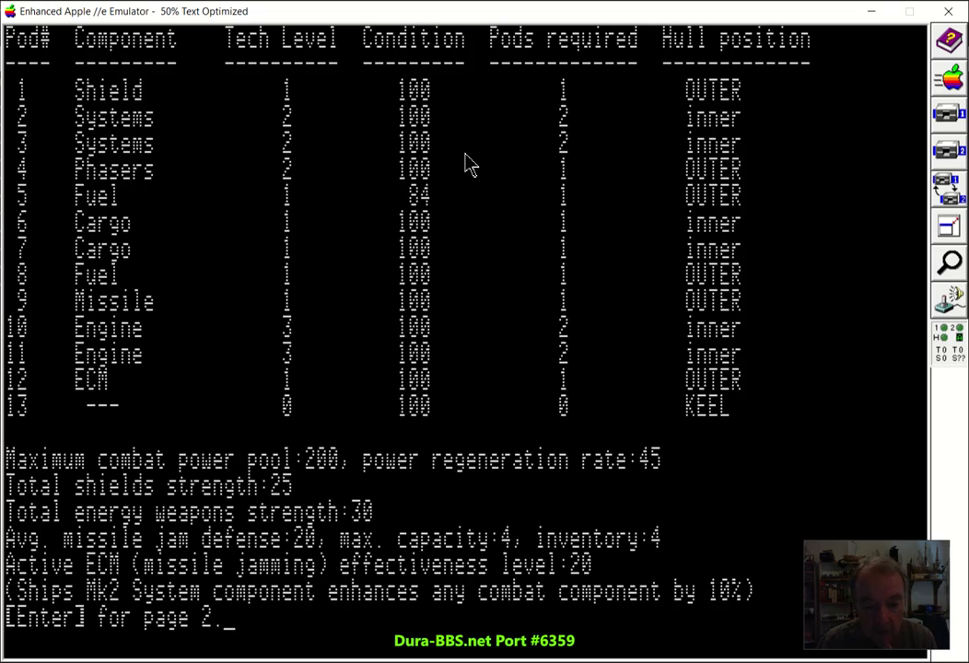
mouse_move(505, 279)
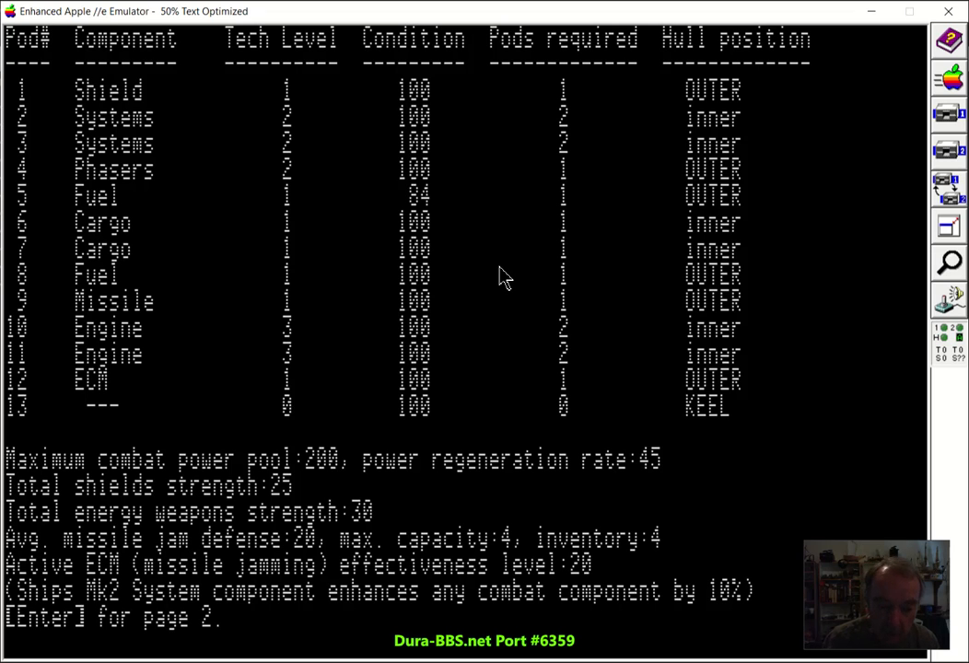
- Advance to status page 2 showing android crew, cargo 65/100, fuel and credits
key(enter)
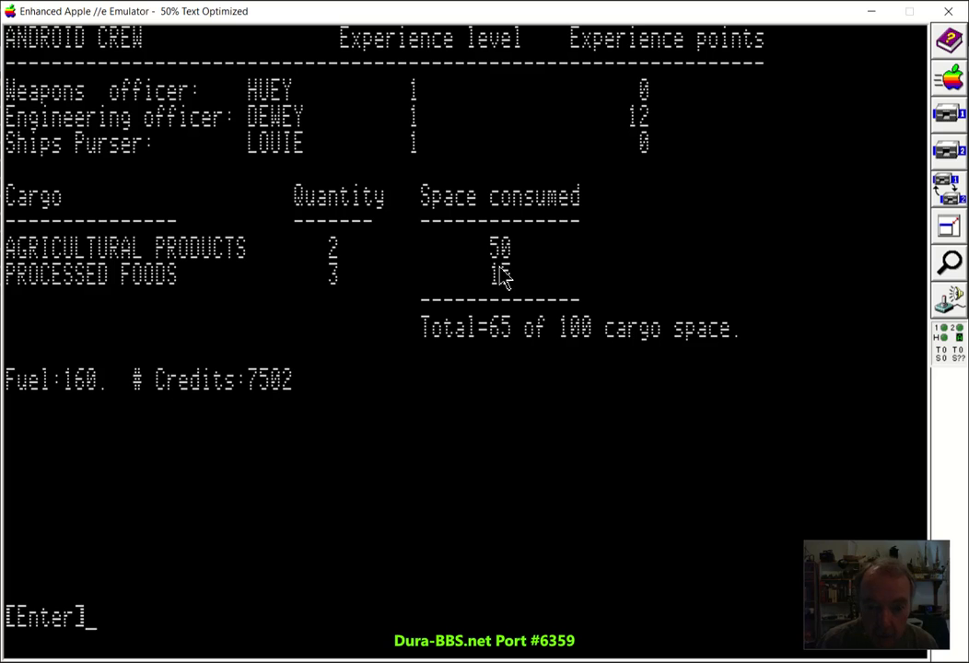
mouse_move(413, 411)
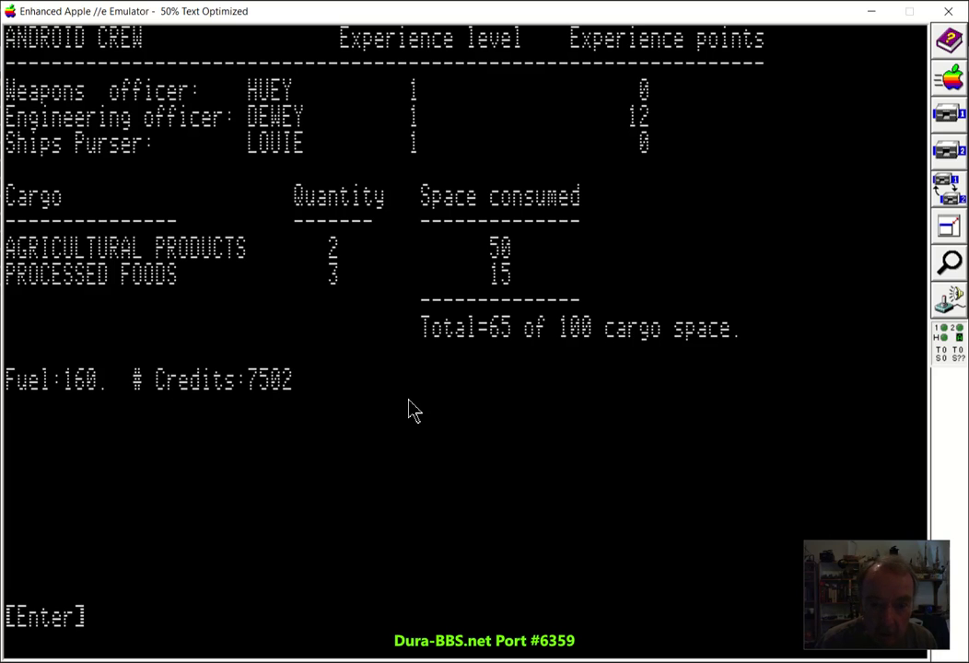
mouse_move(284, 331)
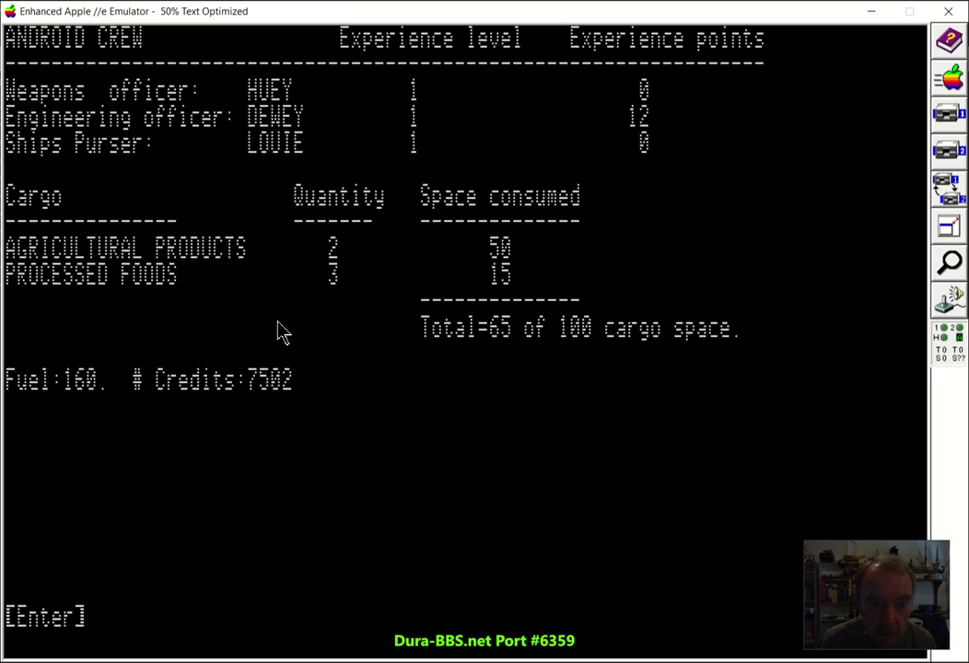
mouse_move(376, 387)
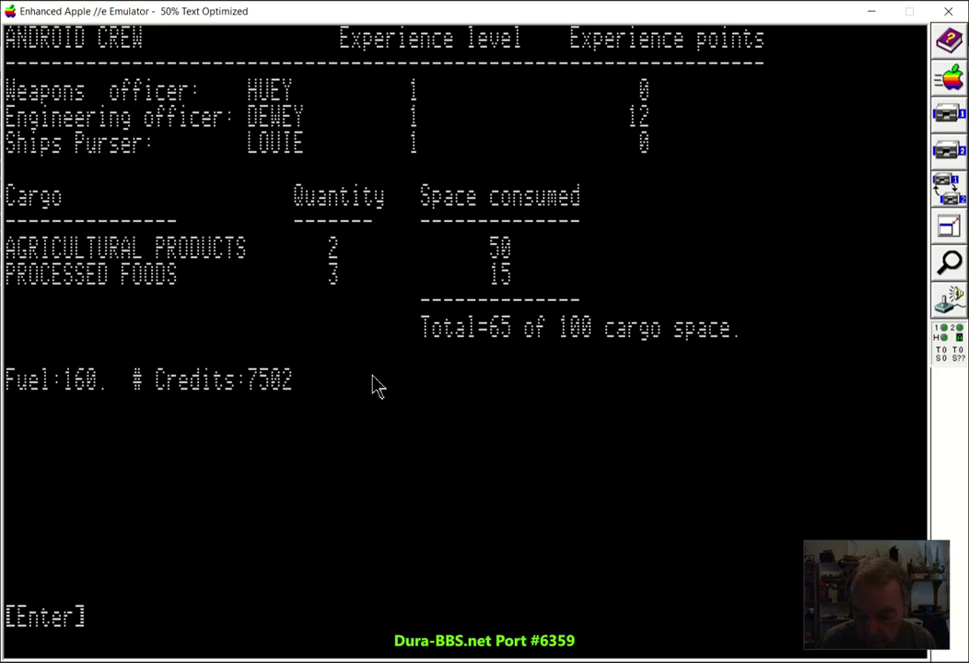
mouse_move(359, 377)
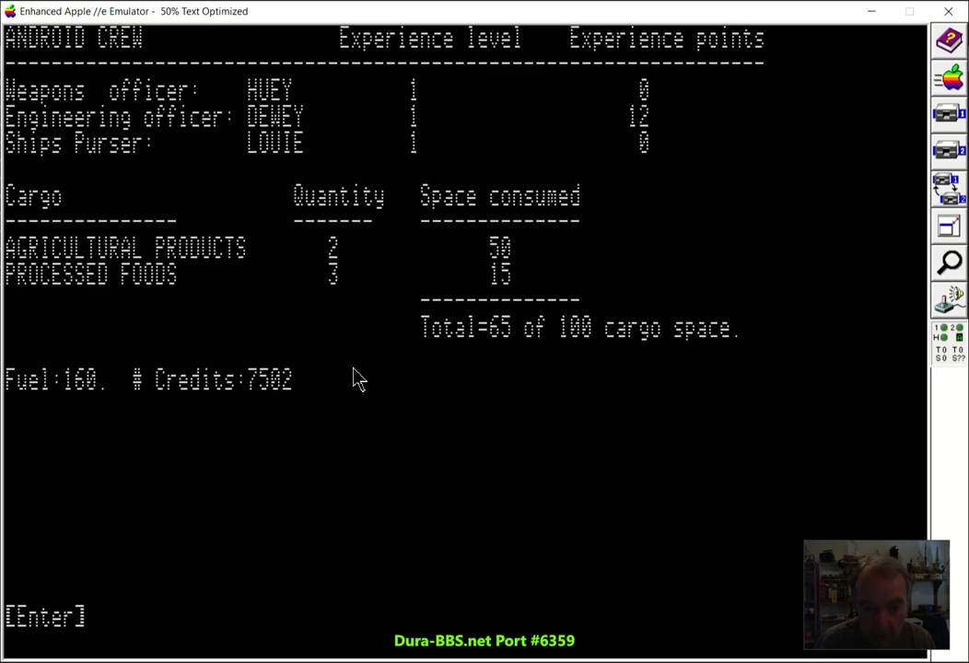
mouse_move(407, 291)
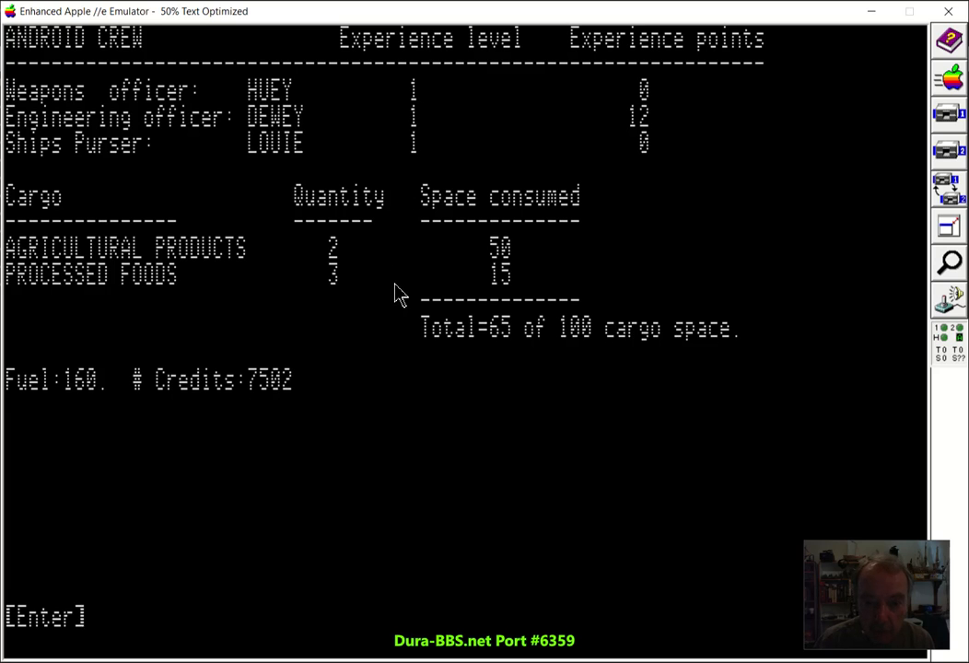
mouse_move(404, 398)
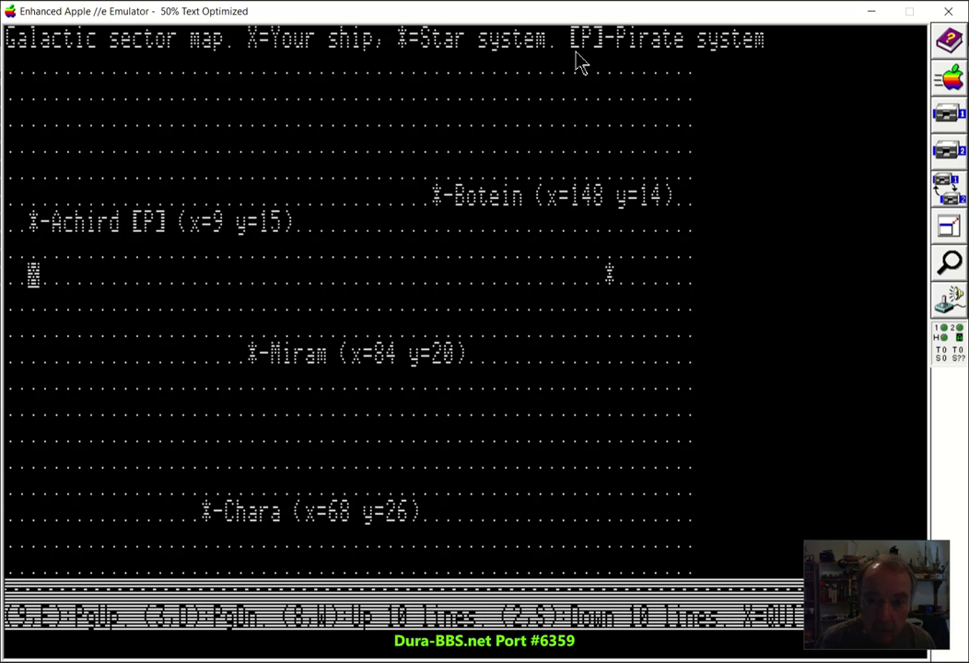
mouse_move(611, 59)
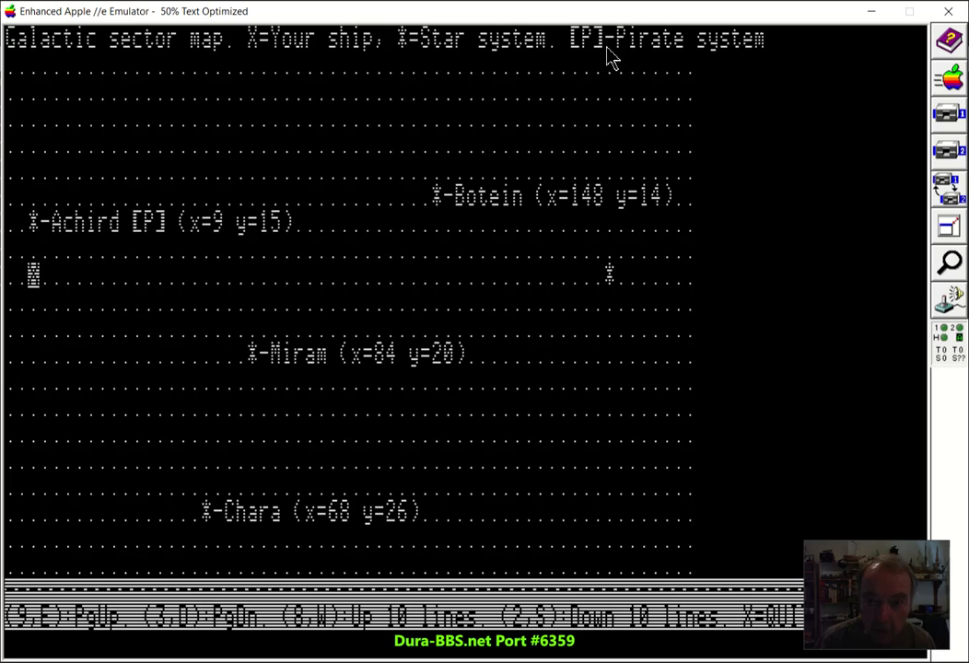
mouse_move(122, 236)
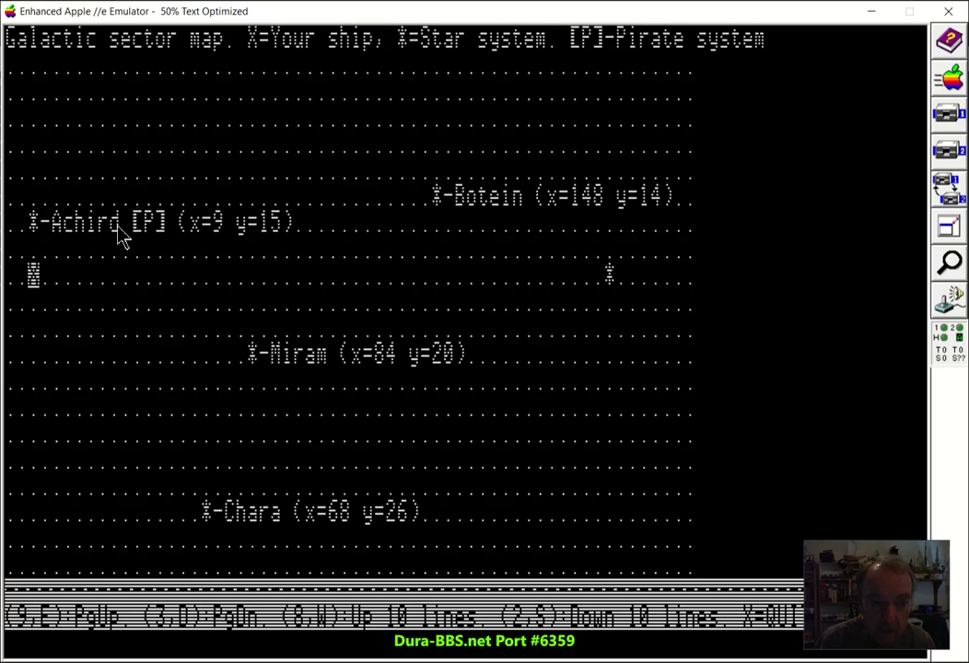
mouse_move(133, 232)
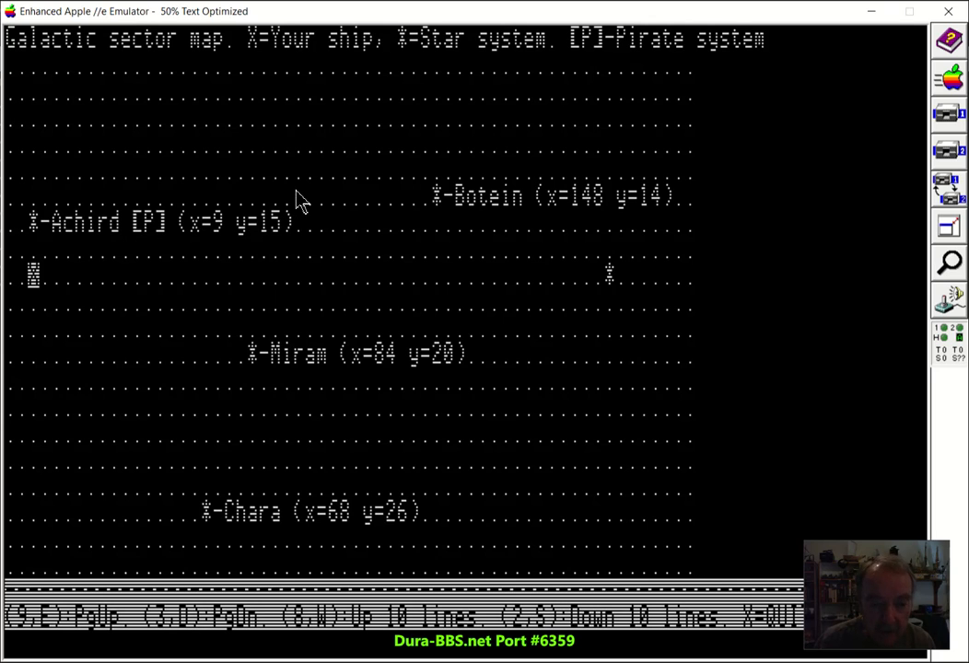
mouse_move(313, 195)
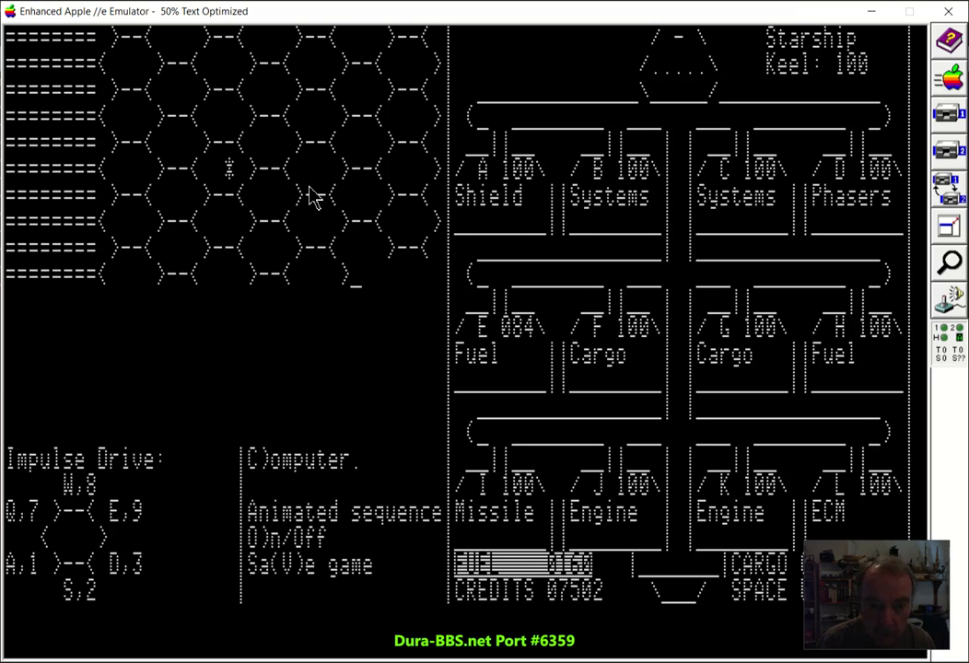
key(c)
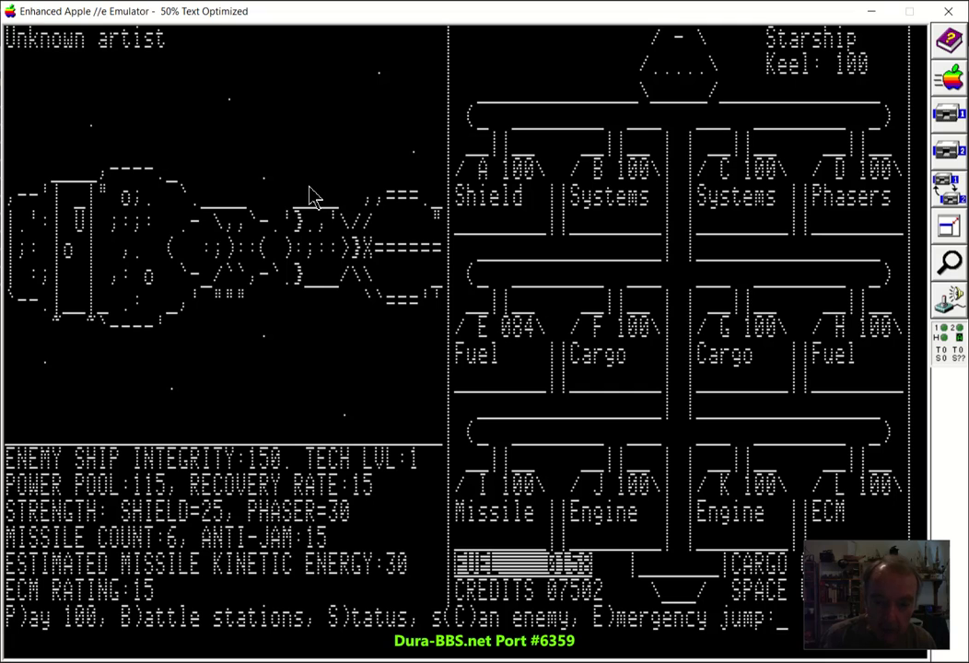
mouse_move(490, 188)
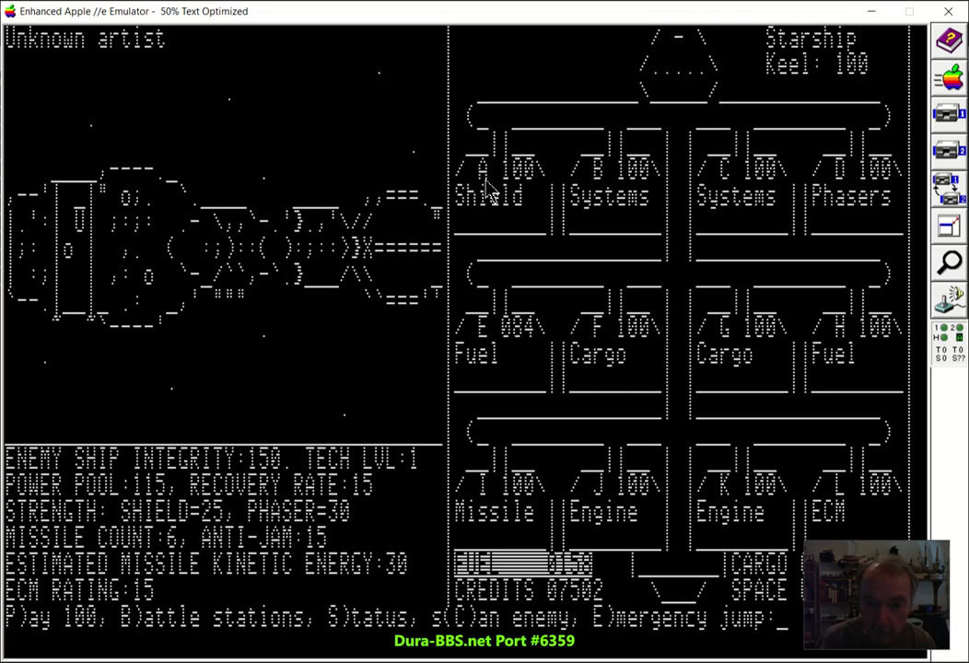
mouse_move(612, 203)
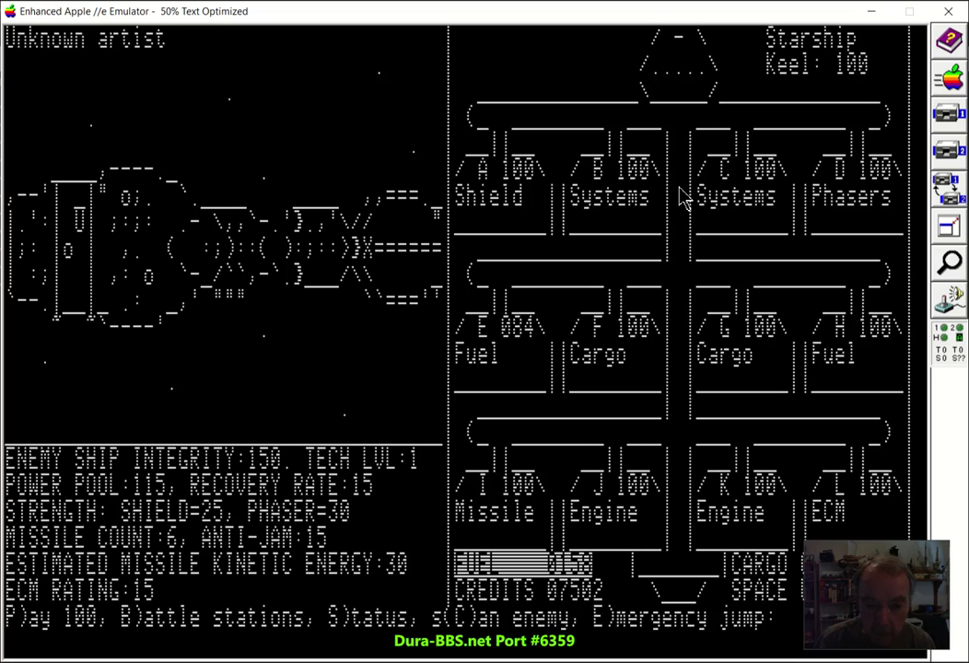
mouse_move(212, 346)
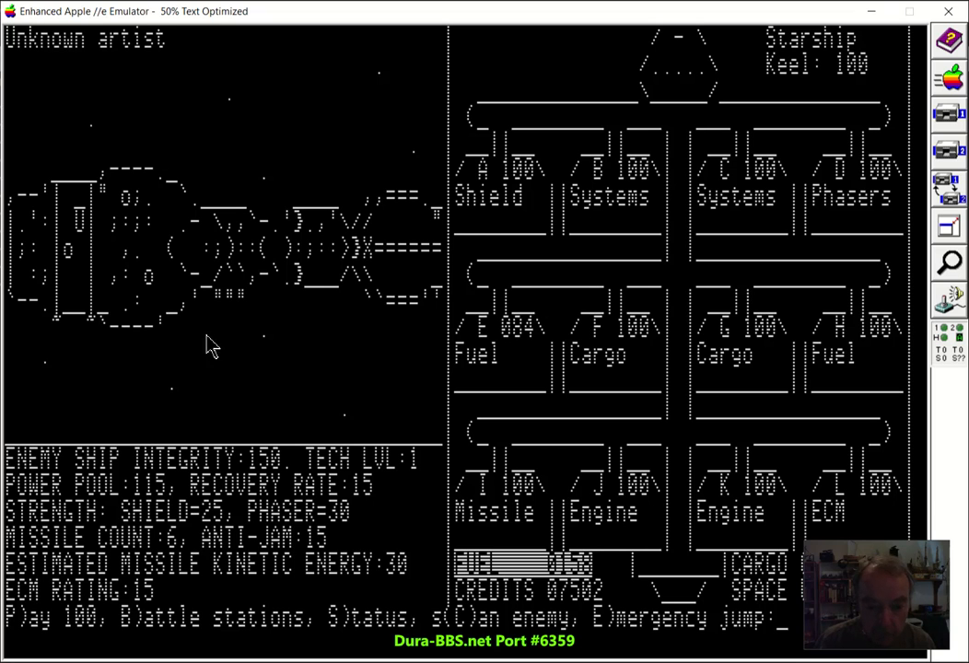
mouse_move(320, 451)
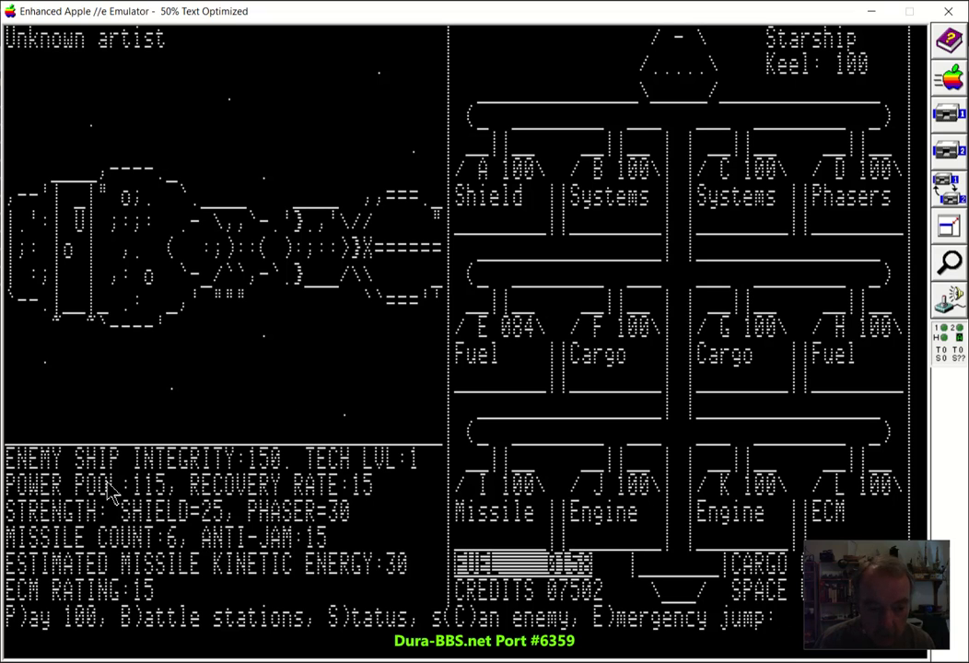
mouse_move(140, 501)
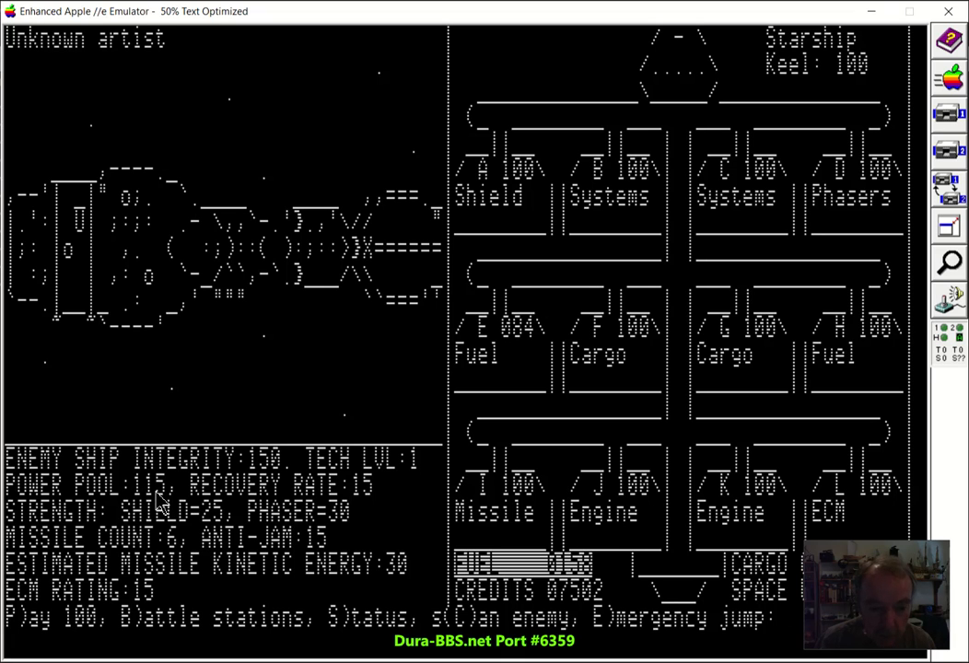
mouse_move(232, 501)
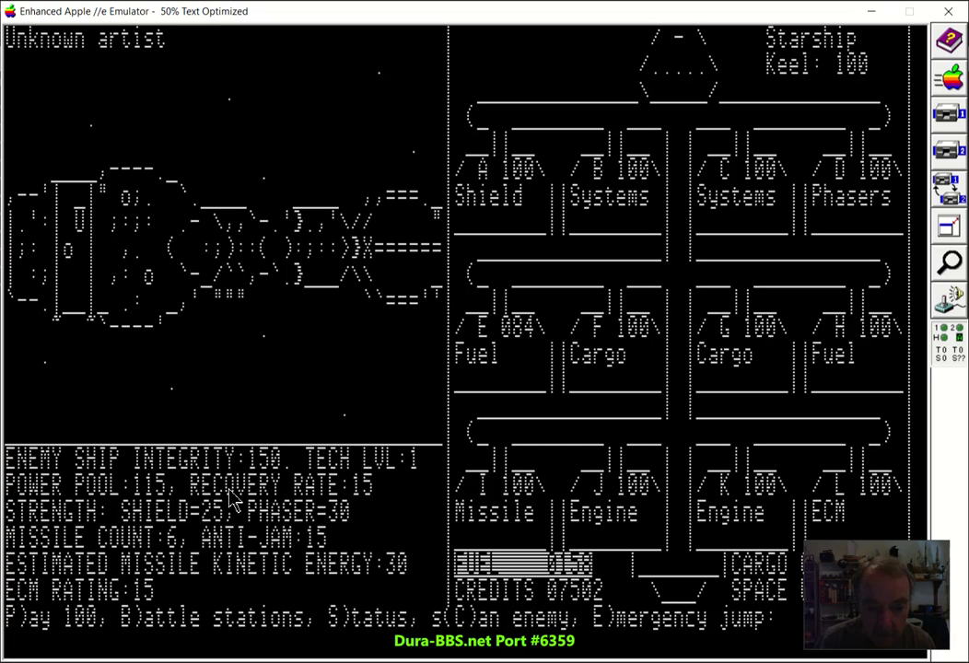
mouse_move(330, 504)
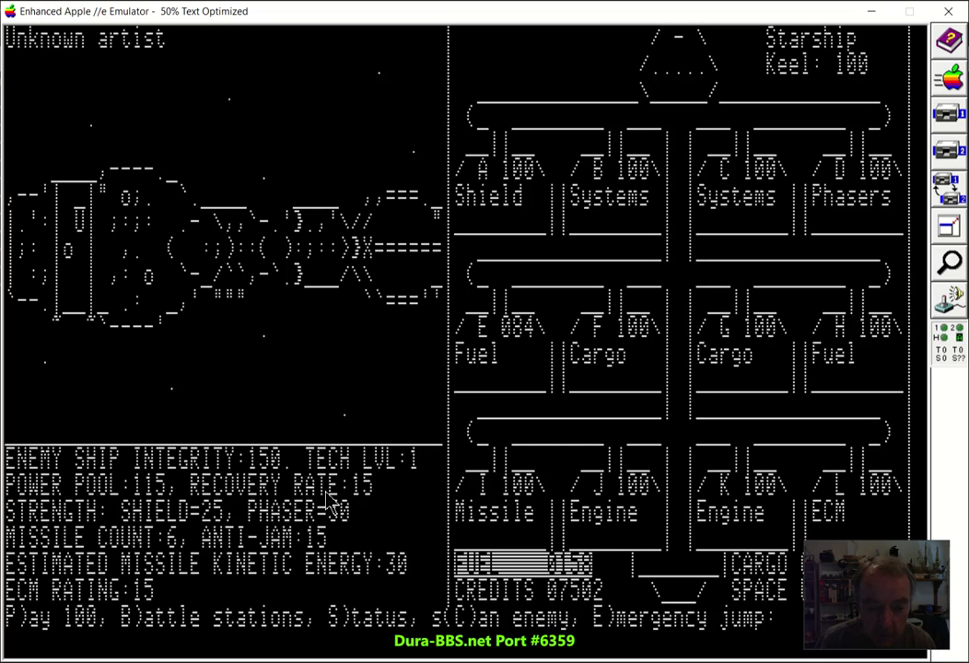
mouse_move(251, 498)
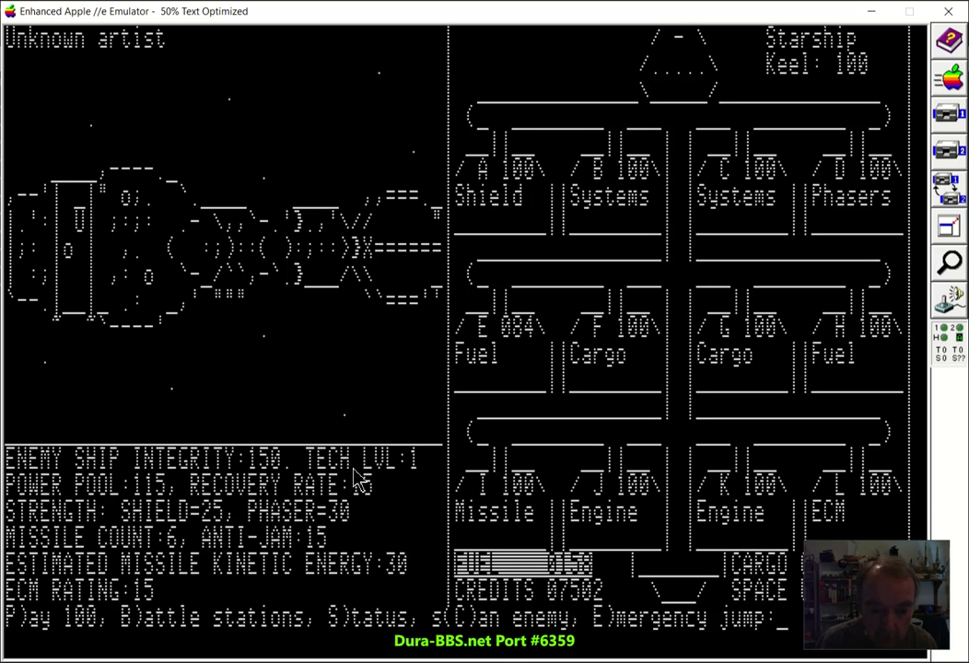
mouse_move(164, 532)
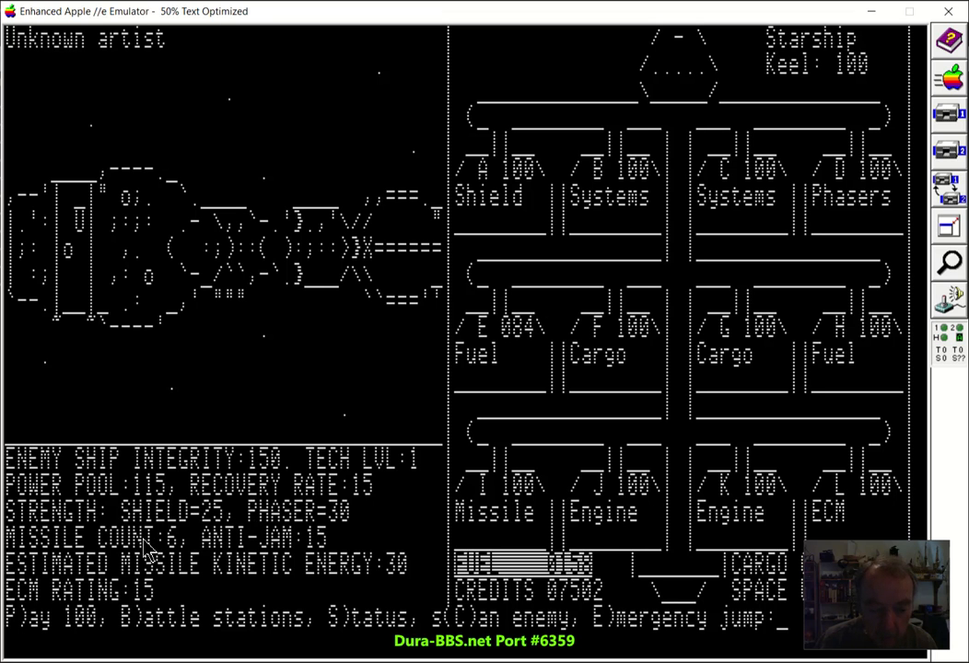
mouse_move(210, 549)
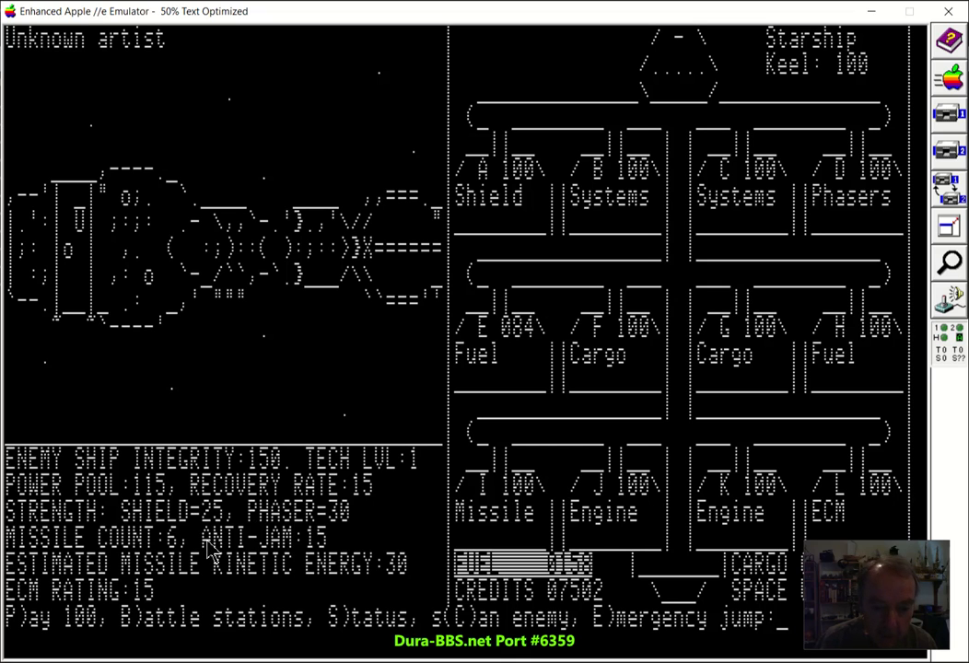
mouse_move(246, 550)
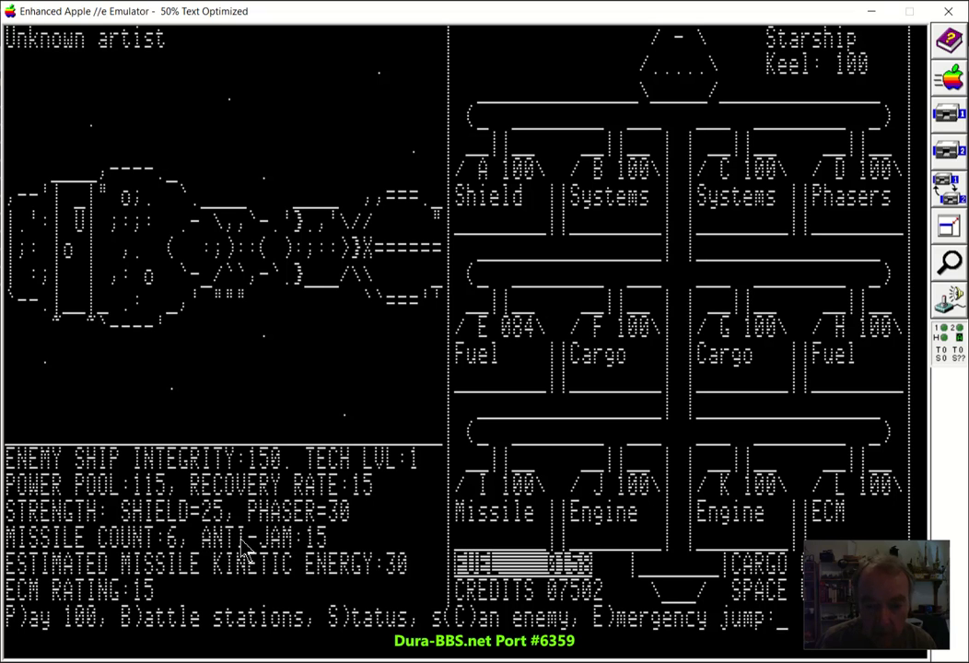
mouse_move(255, 549)
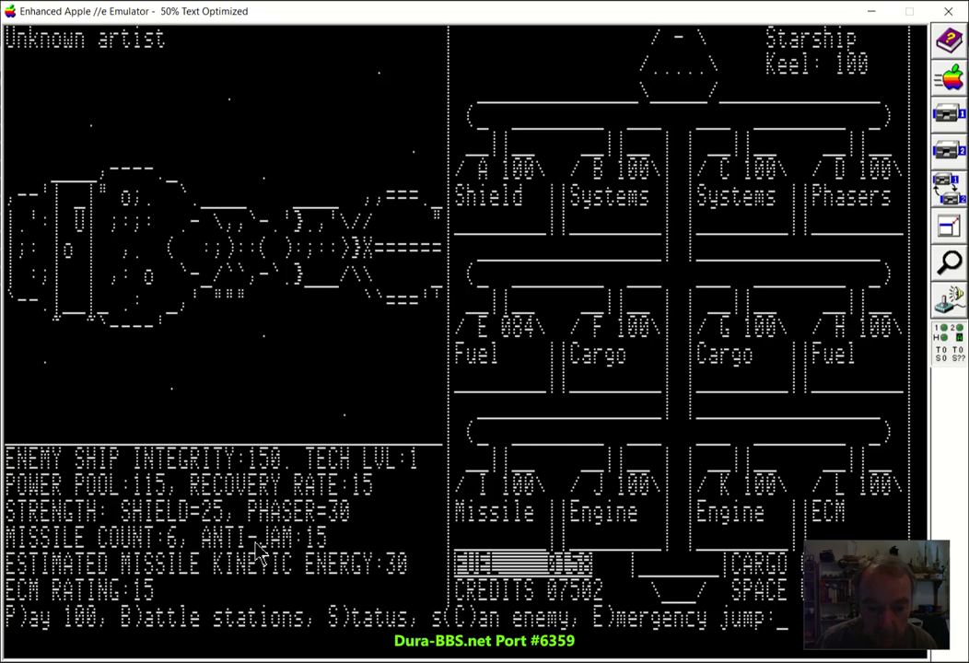
mouse_move(241, 575)
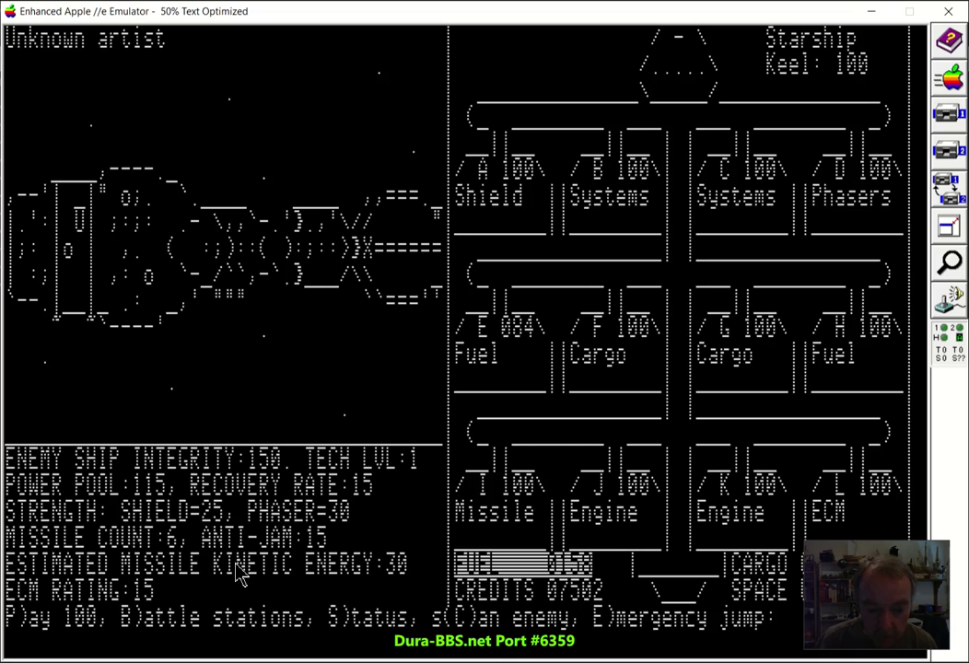
mouse_move(403, 571)
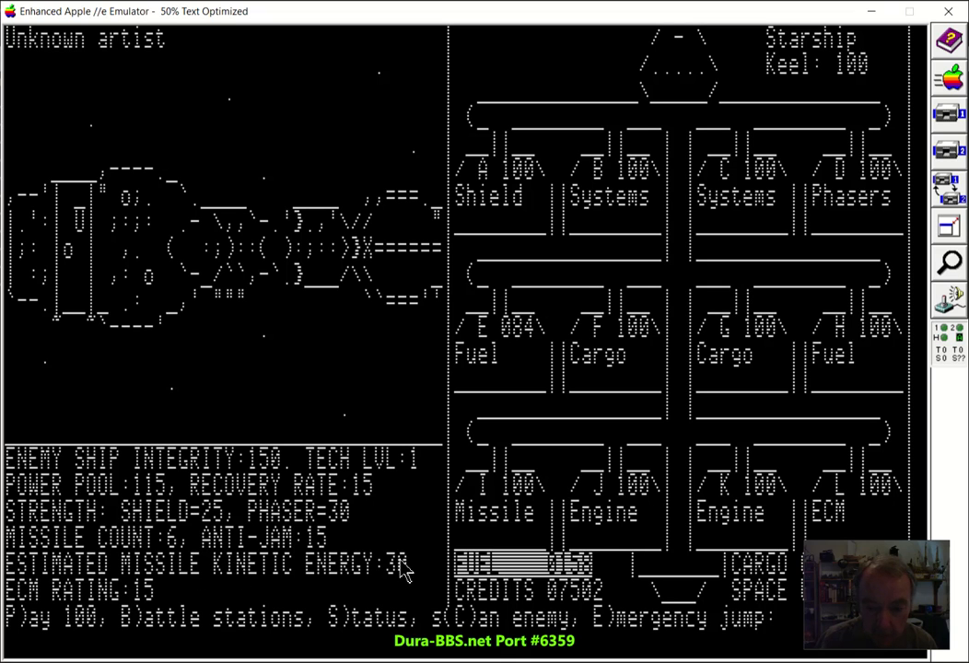
mouse_move(395, 516)
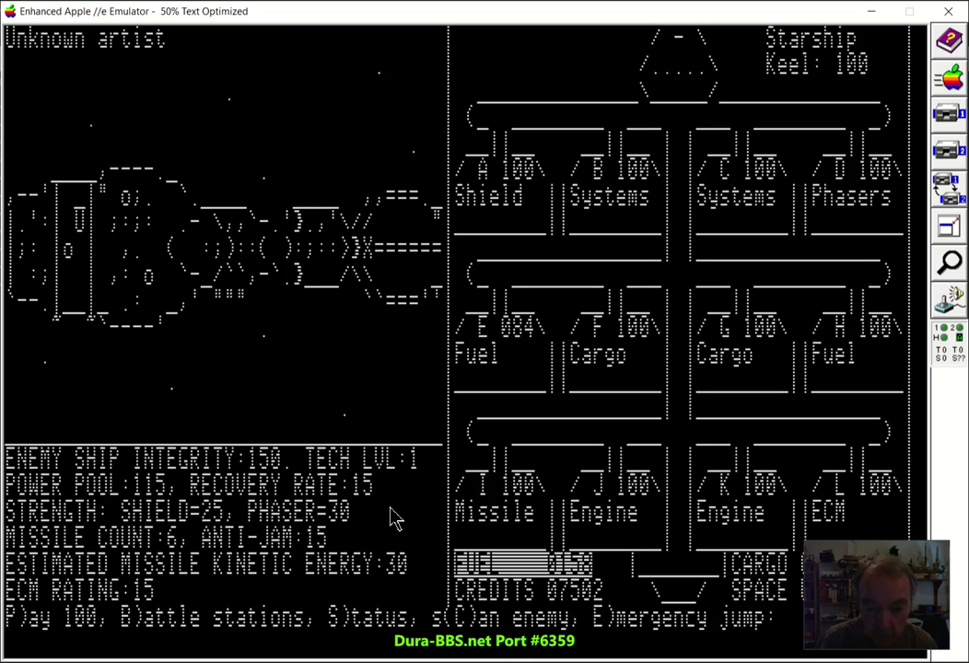
mouse_move(238, 549)
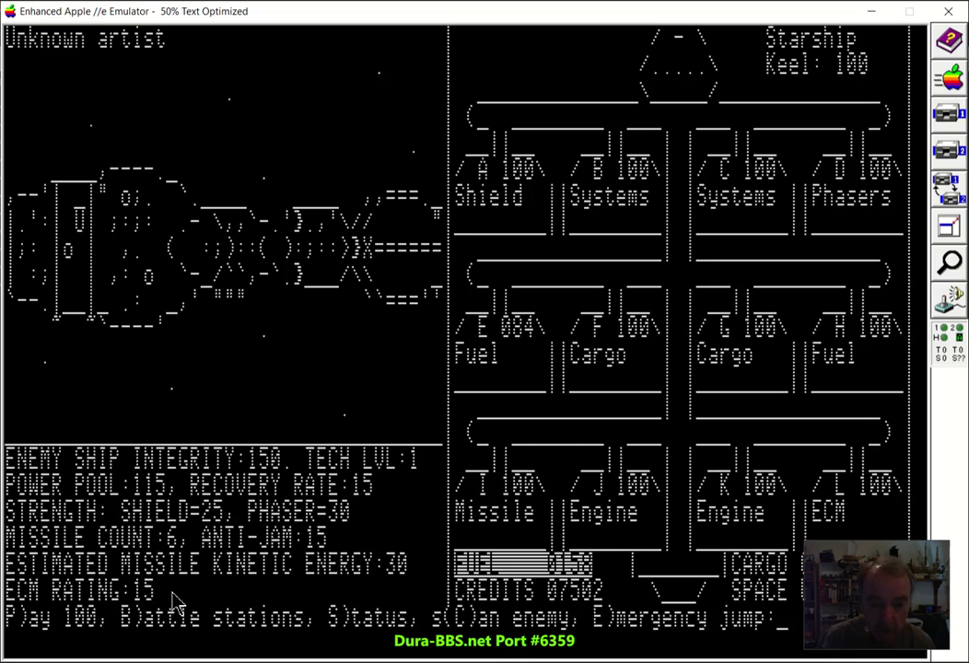
mouse_move(206, 551)
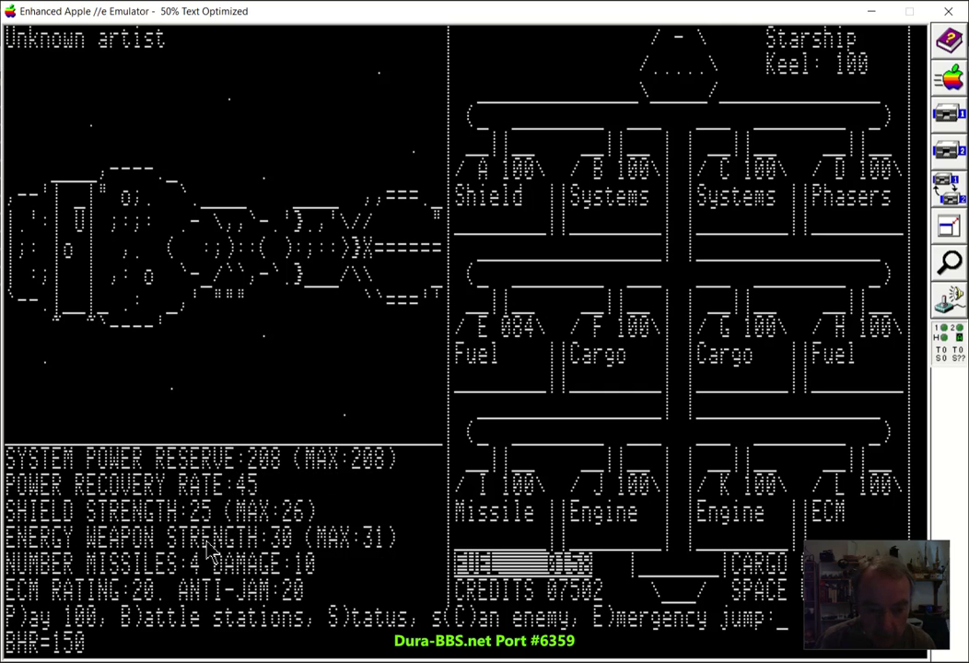
mouse_move(272, 481)
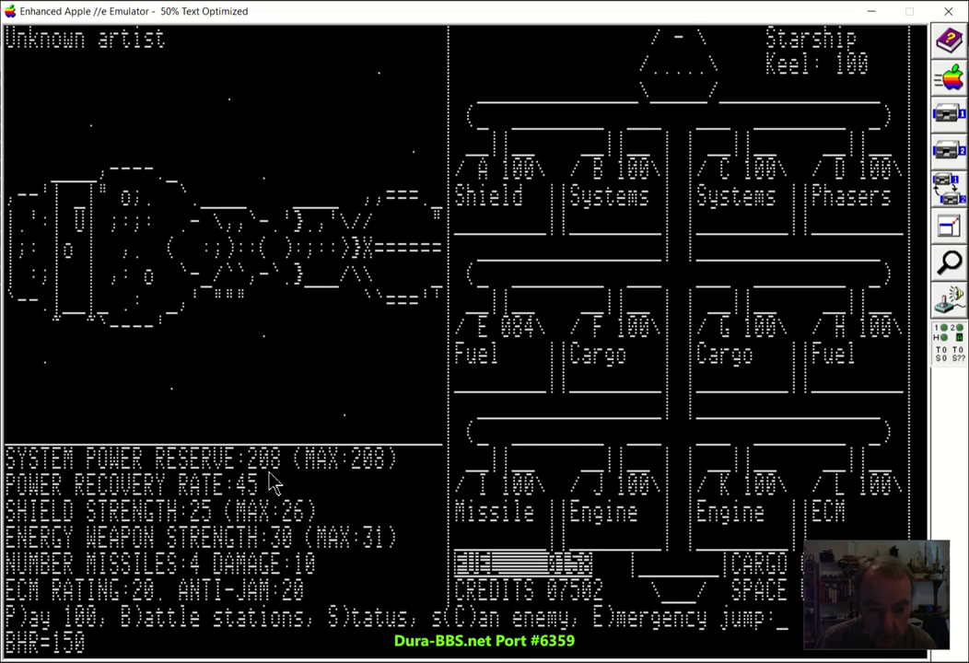
mouse_move(258, 501)
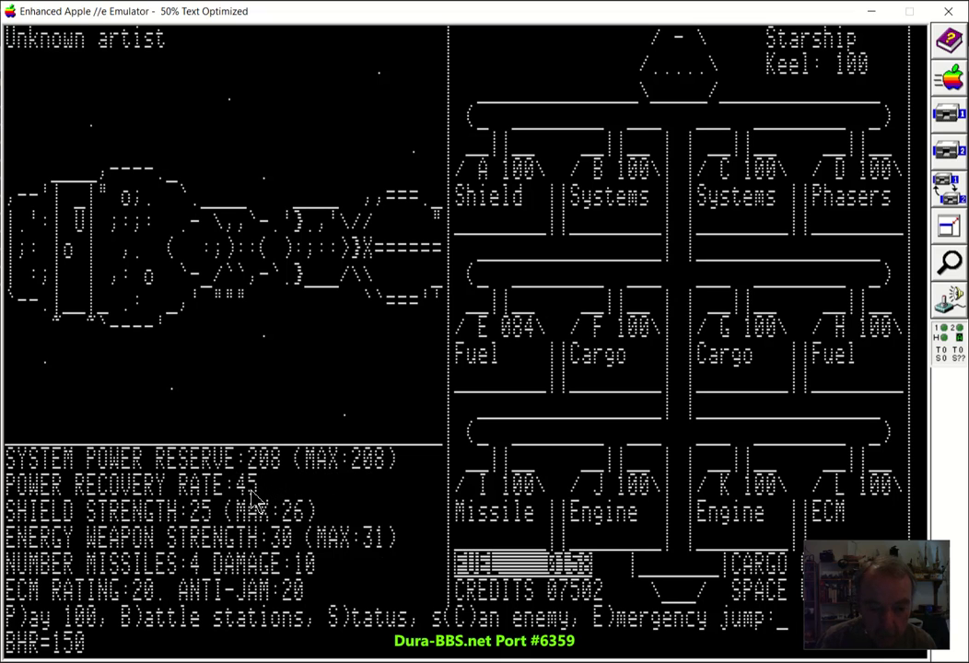
mouse_move(202, 525)
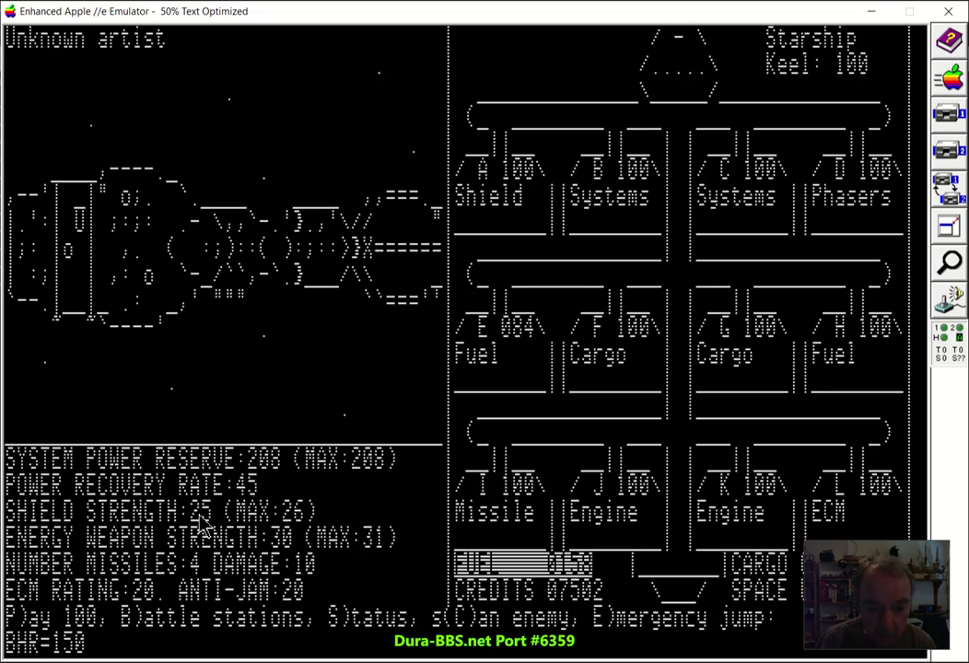
mouse_move(210, 560)
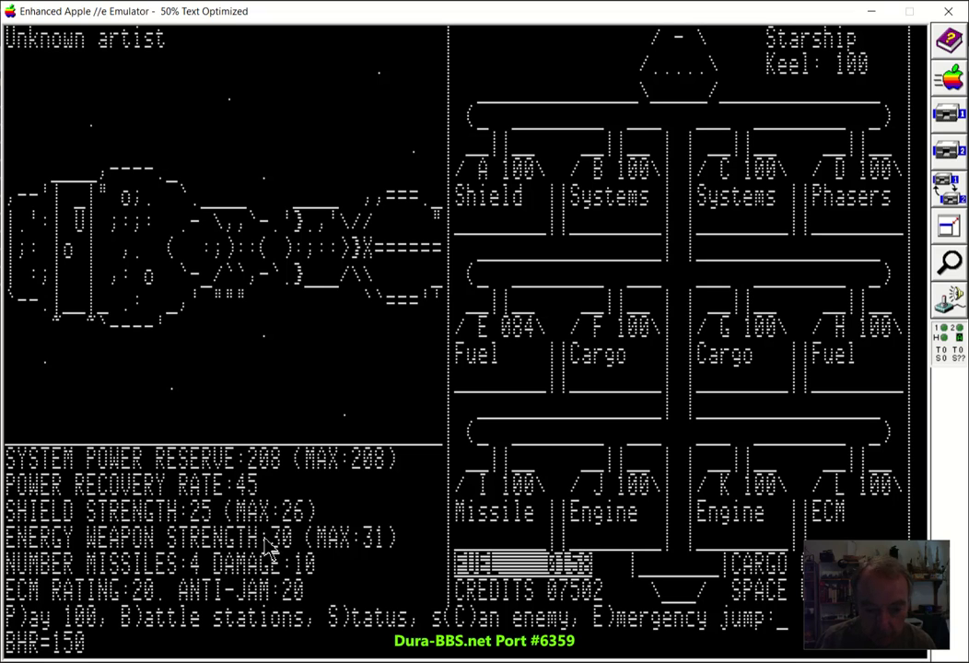
mouse_move(199, 567)
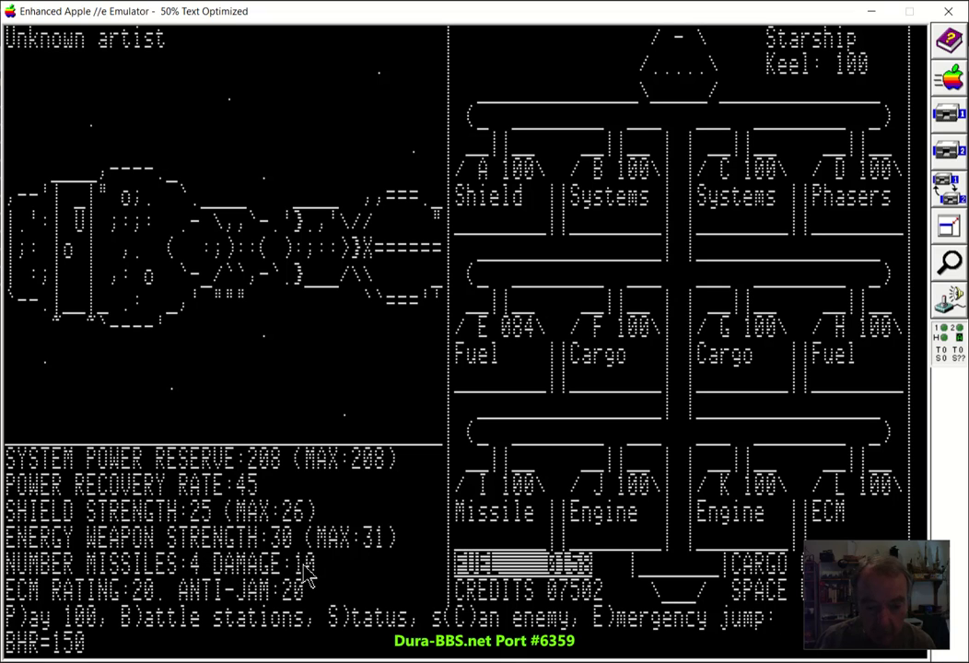
mouse_move(340, 557)
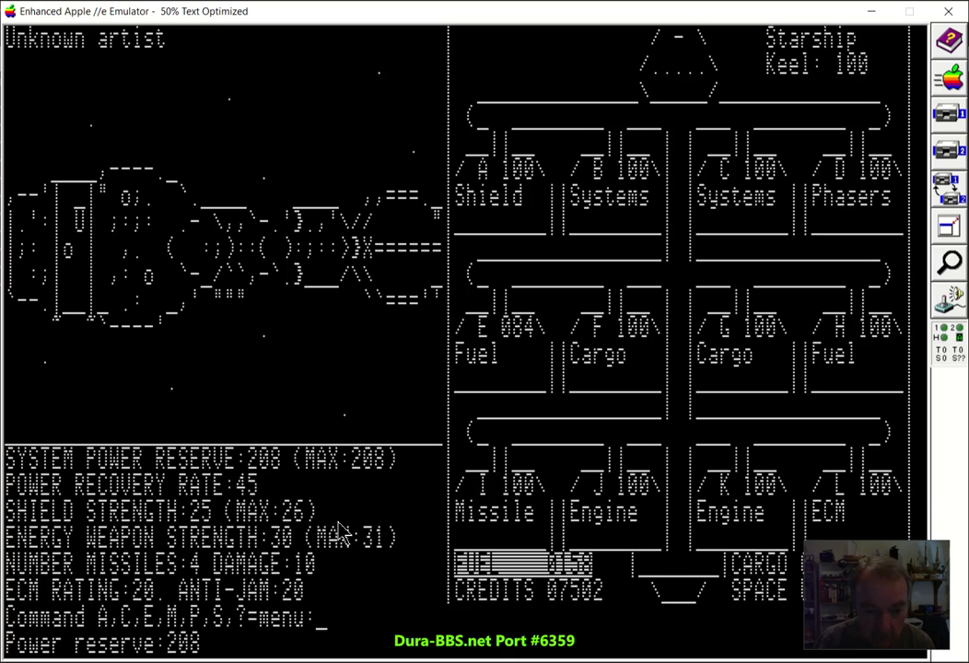
mouse_move(118, 527)
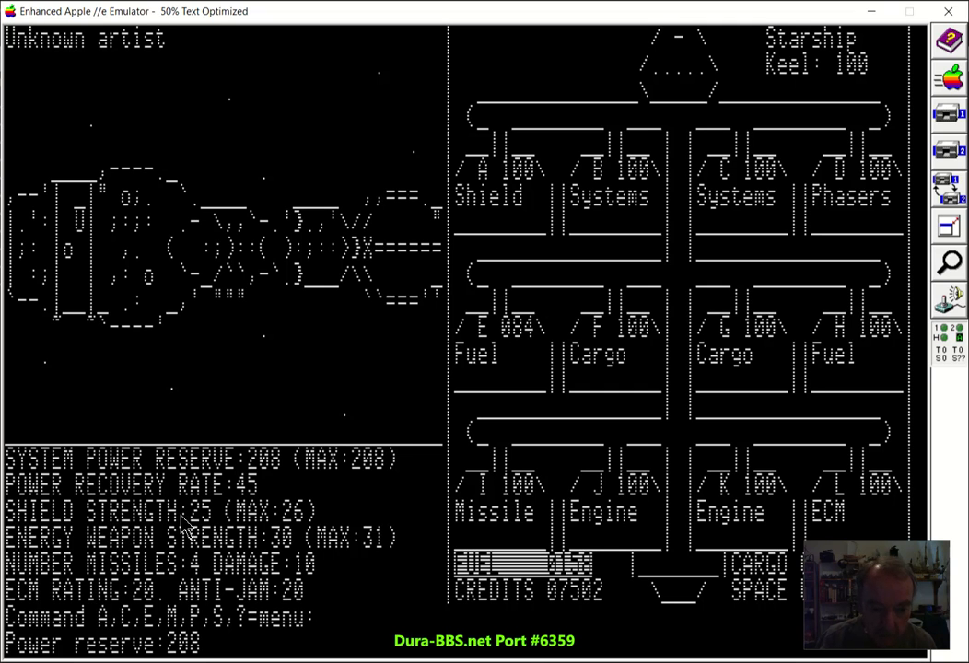
mouse_move(207, 531)
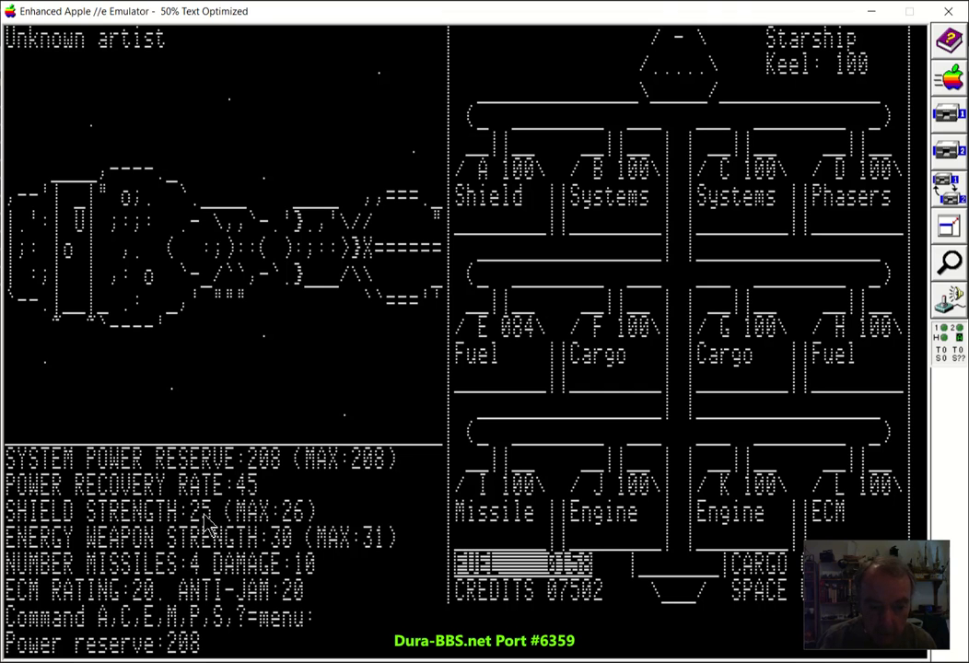
mouse_move(254, 497)
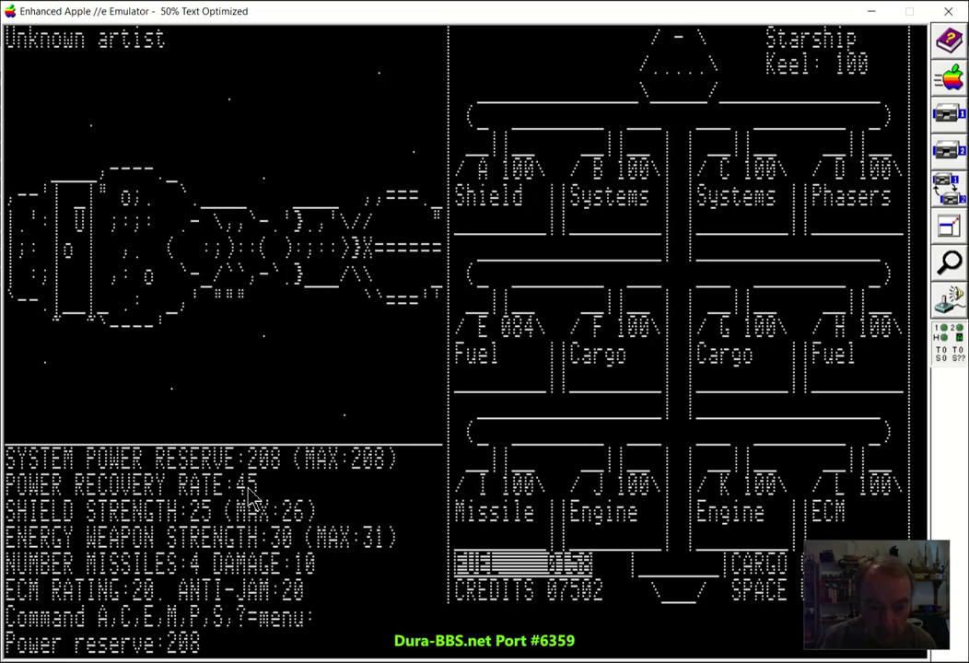
mouse_move(256, 505)
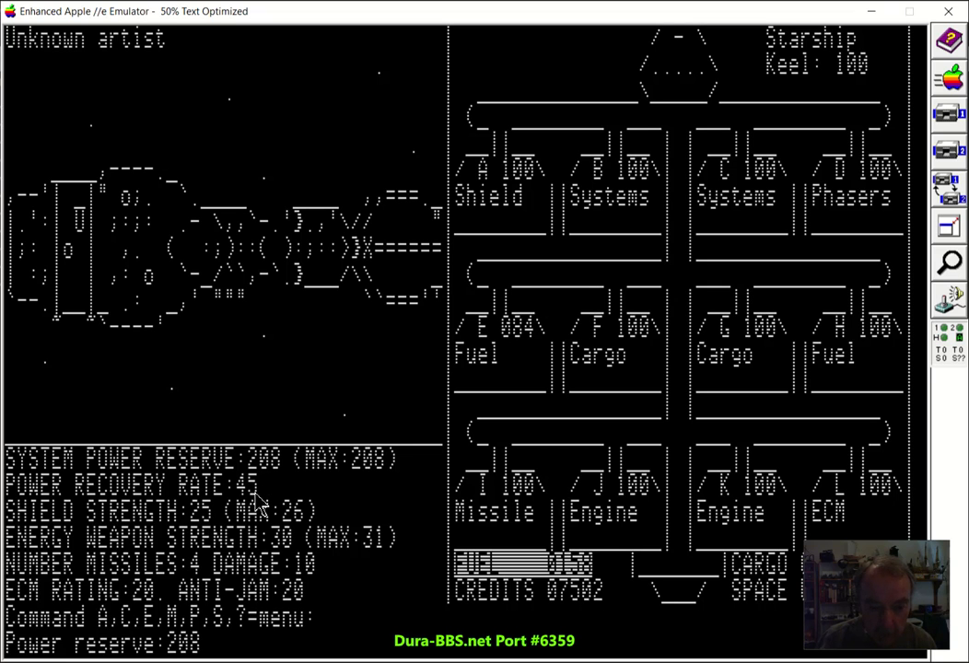
mouse_move(280, 472)
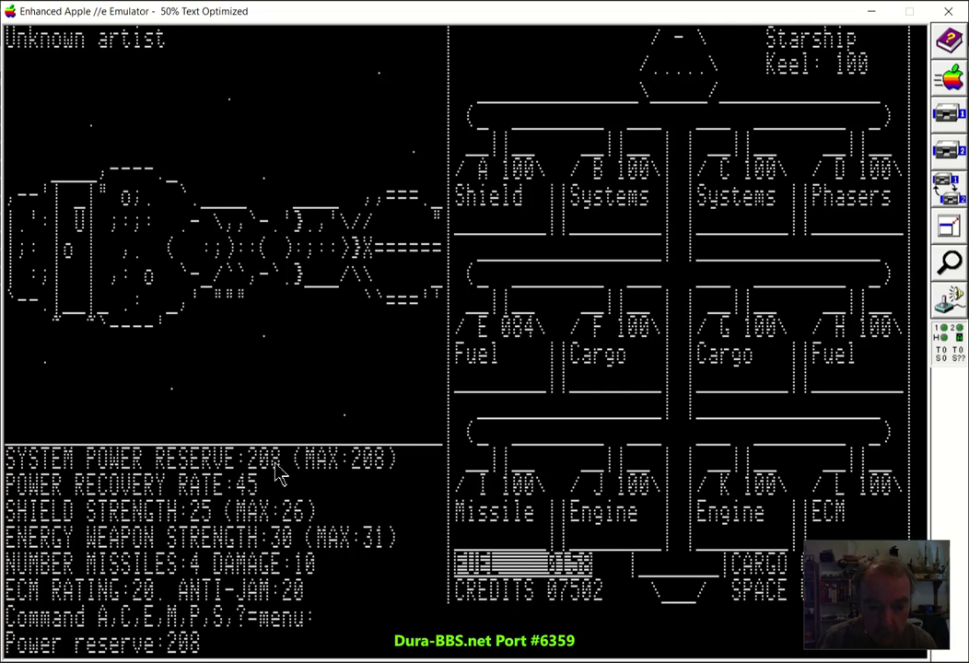
mouse_move(154, 549)
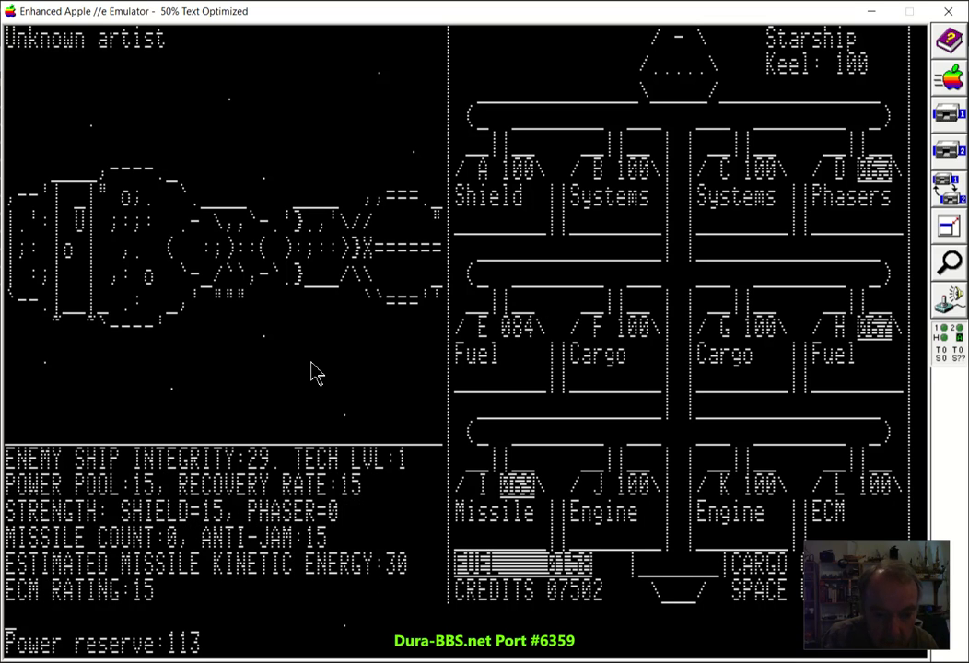
- Launch the finishing attack, destroying the pirate ship and earning the 100 bounty
key(Return)
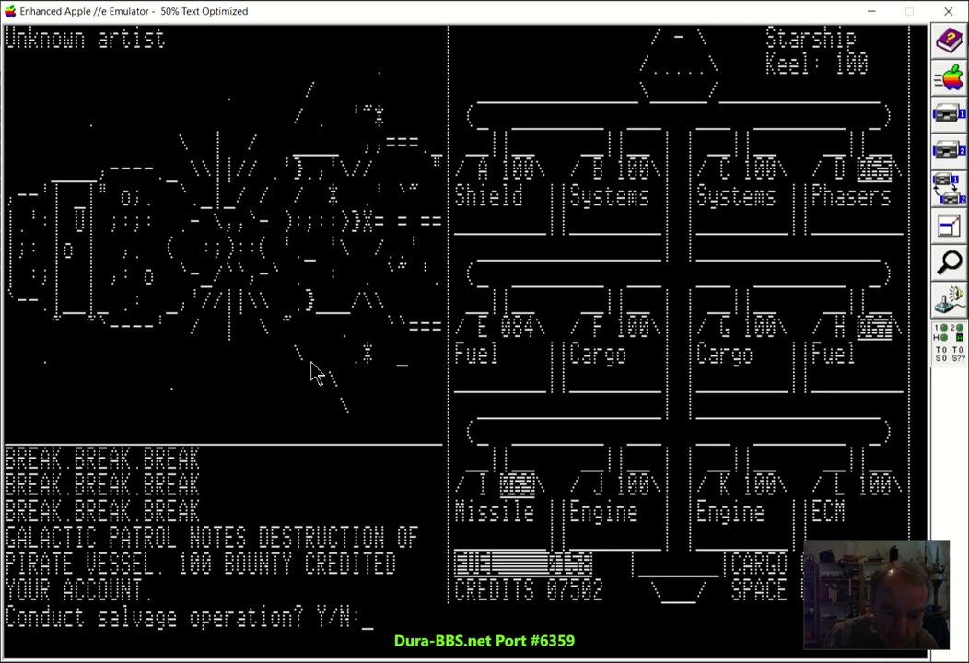
- Accept the salvage, load 7 units aboard and continue into the game save
key(n)
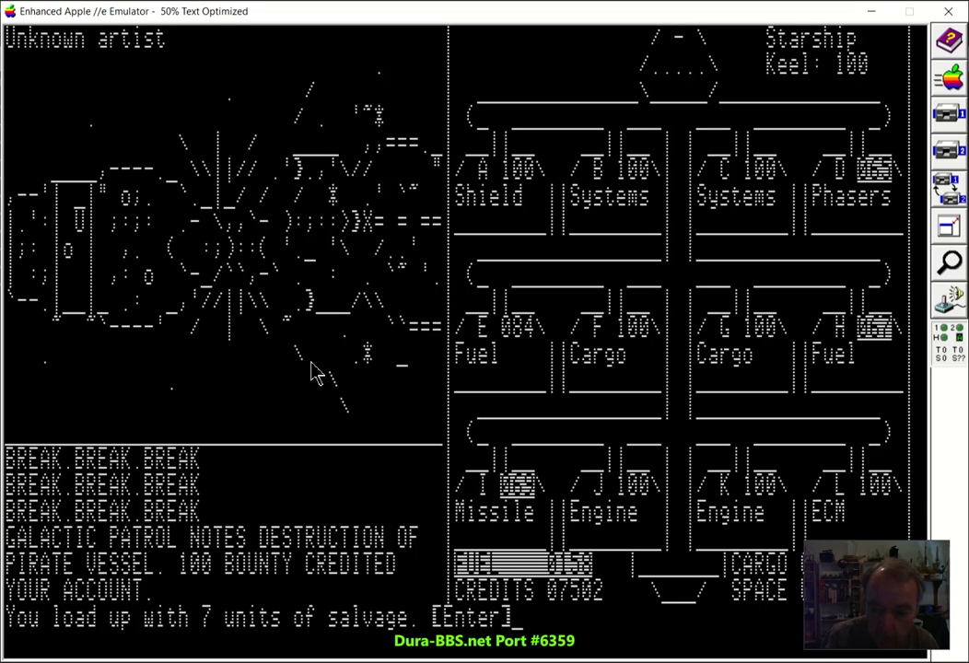
key(enter)
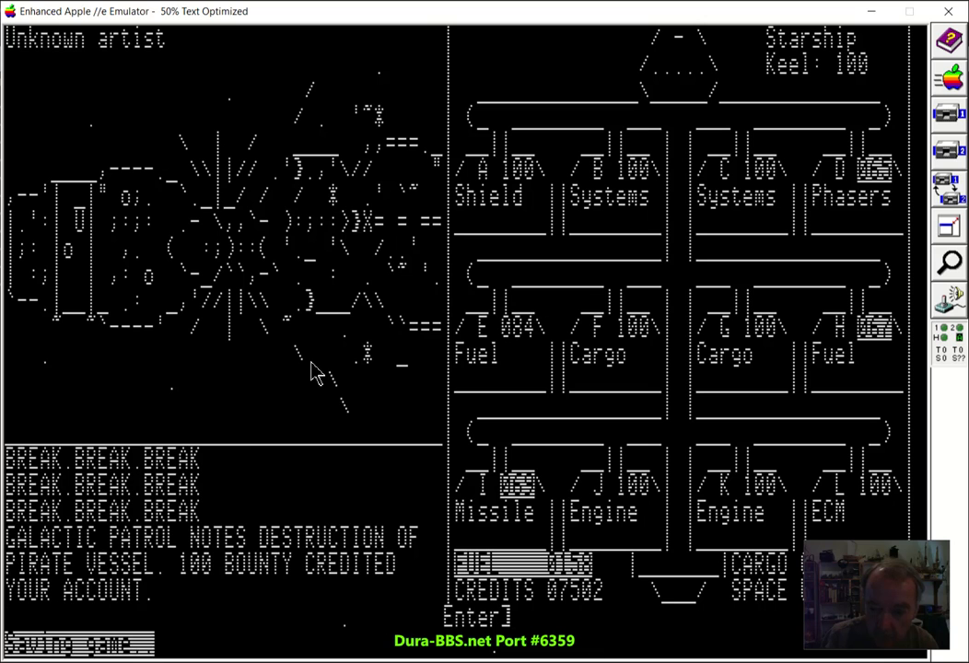